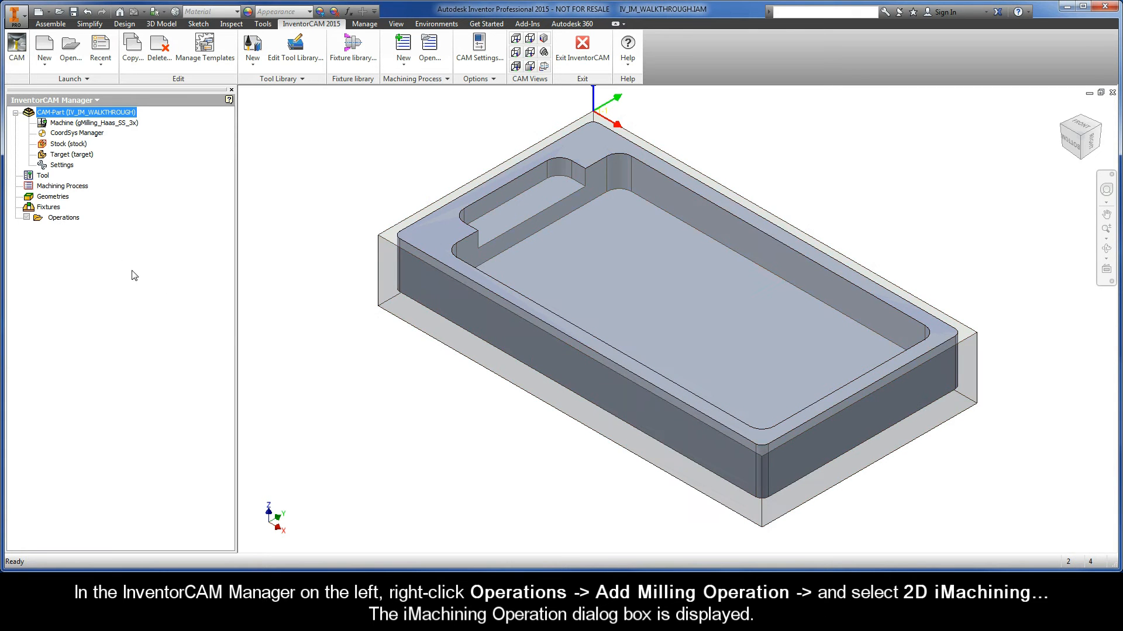
Add a 2D iMachining milling operation from the Operations context menu
right_click(63, 217)
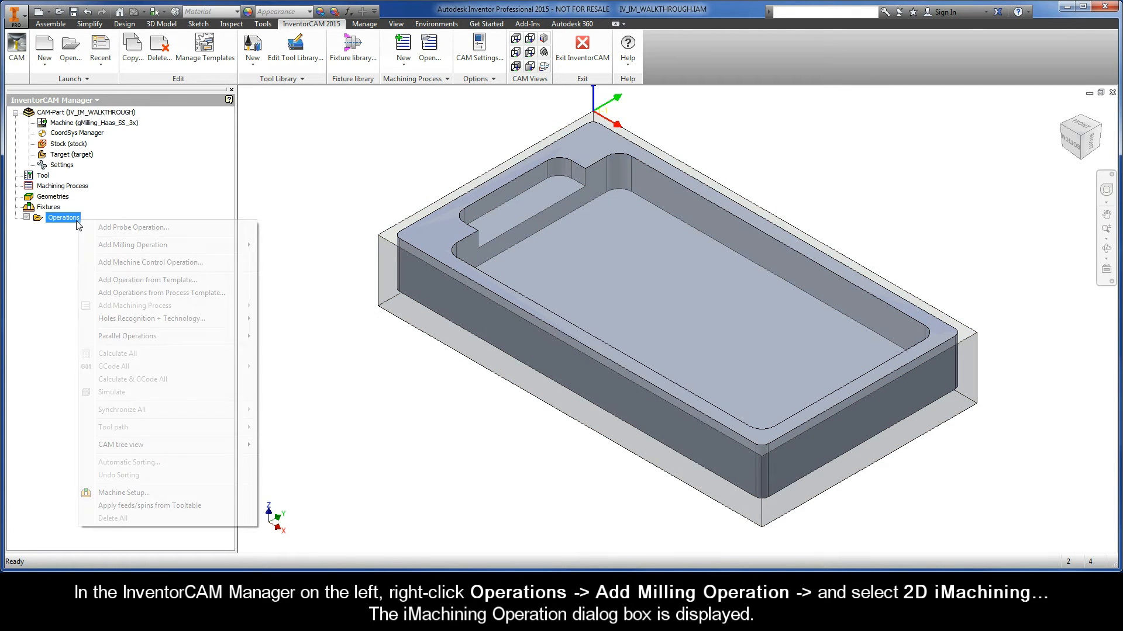
mouse_move(133, 245)
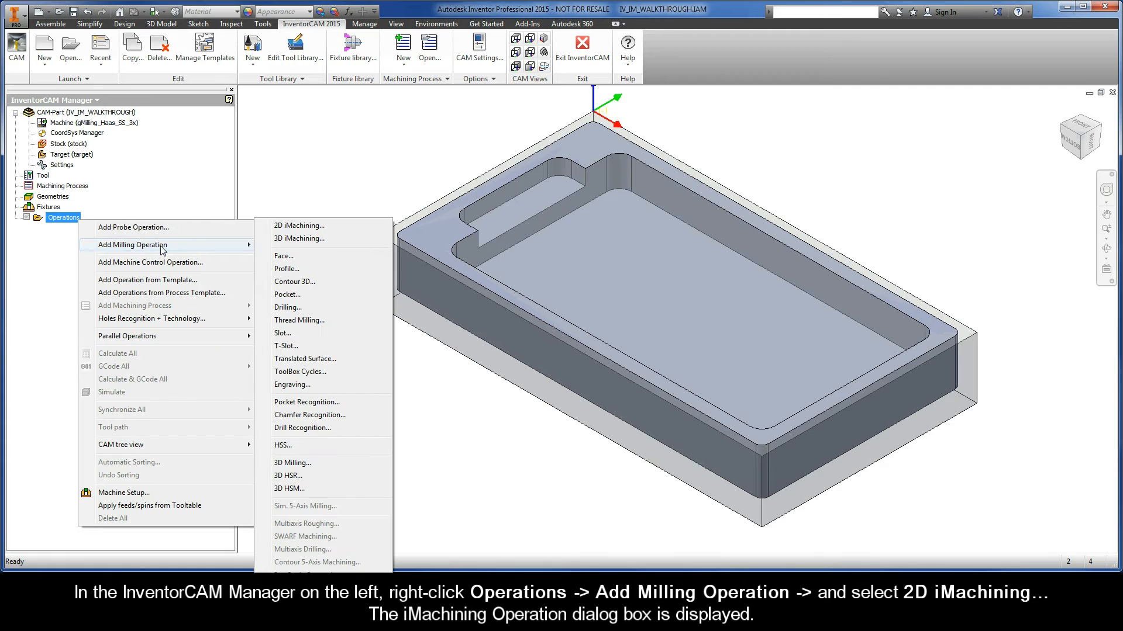
mouse_move(301, 226)
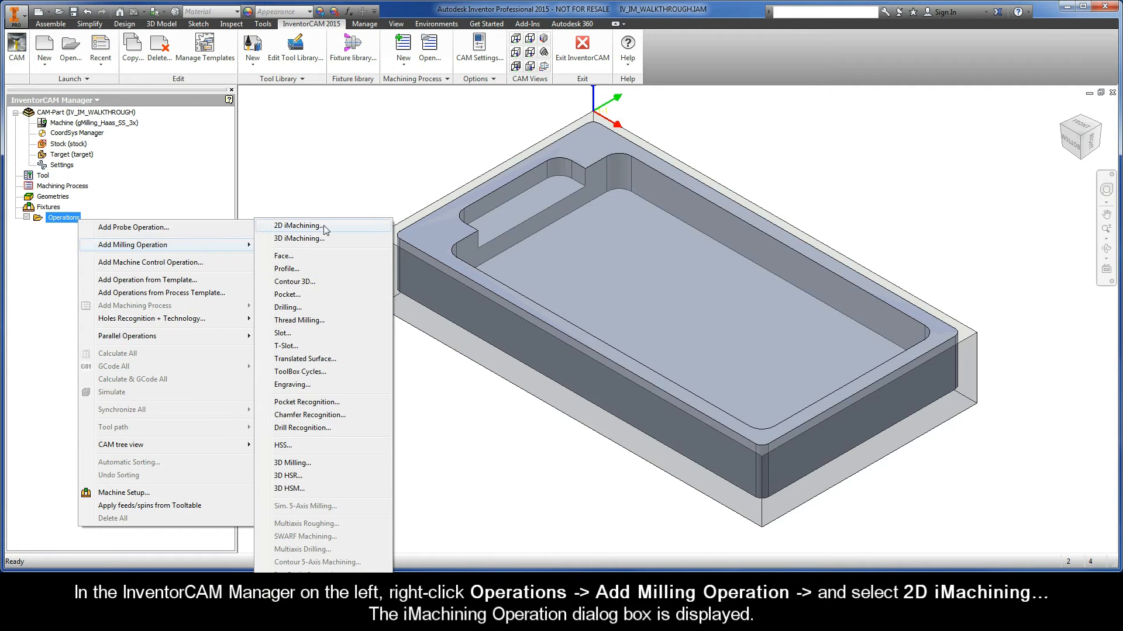
click(300, 226)
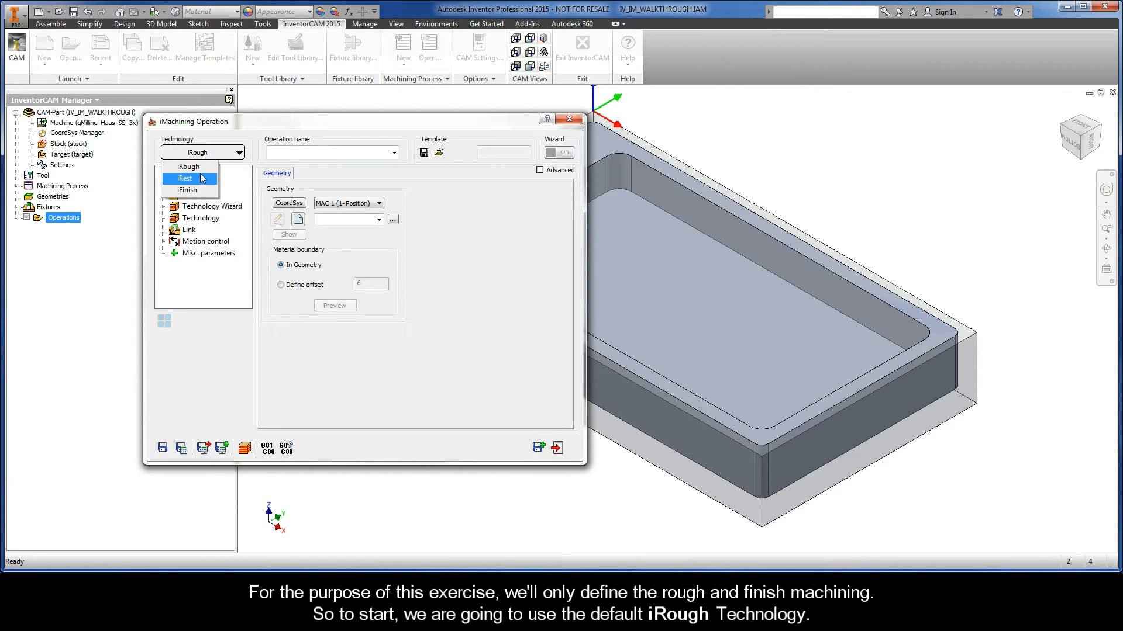
Keep iRough as the technology and advance to the geometry page
click(188, 166)
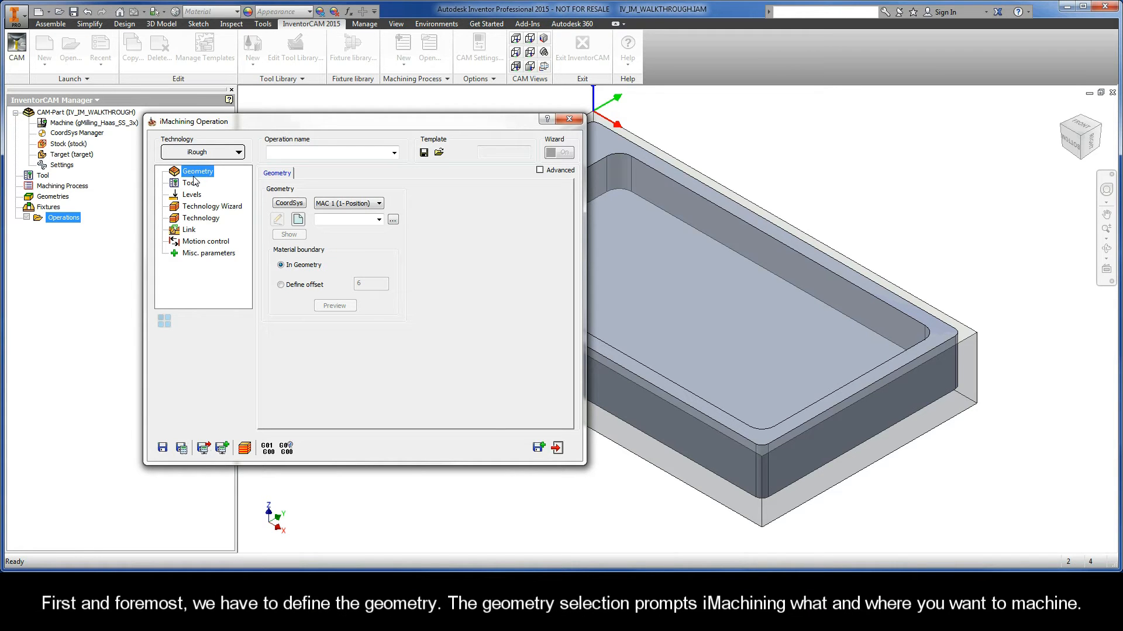
mouse_move(212, 180)
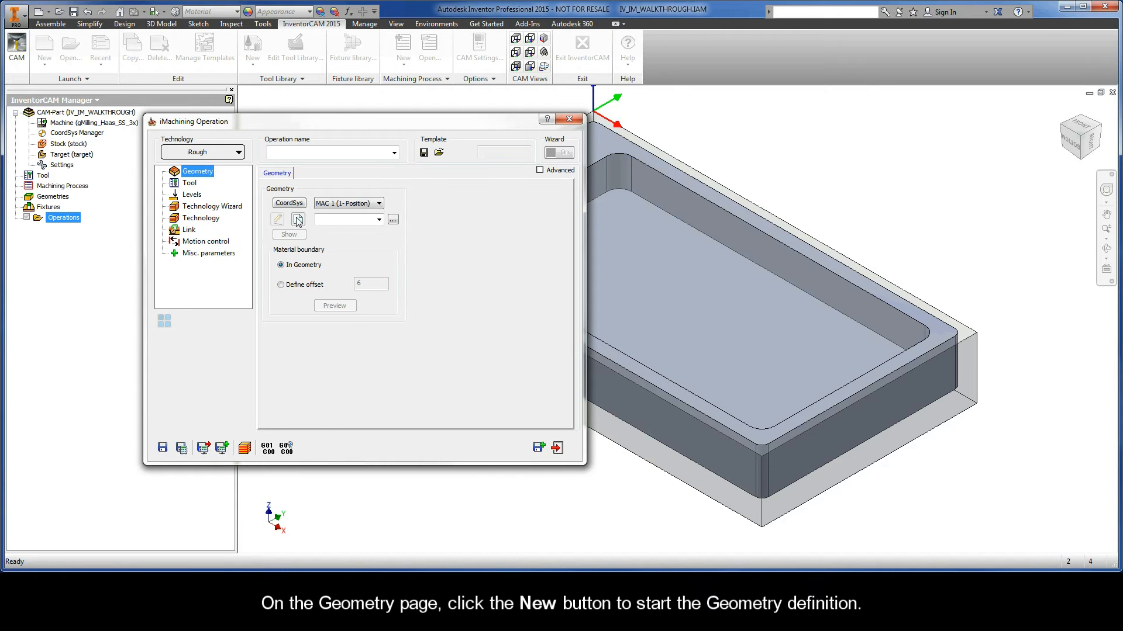
Create a new geometry named contour in the Geometry Edit dialog
click(278, 220)
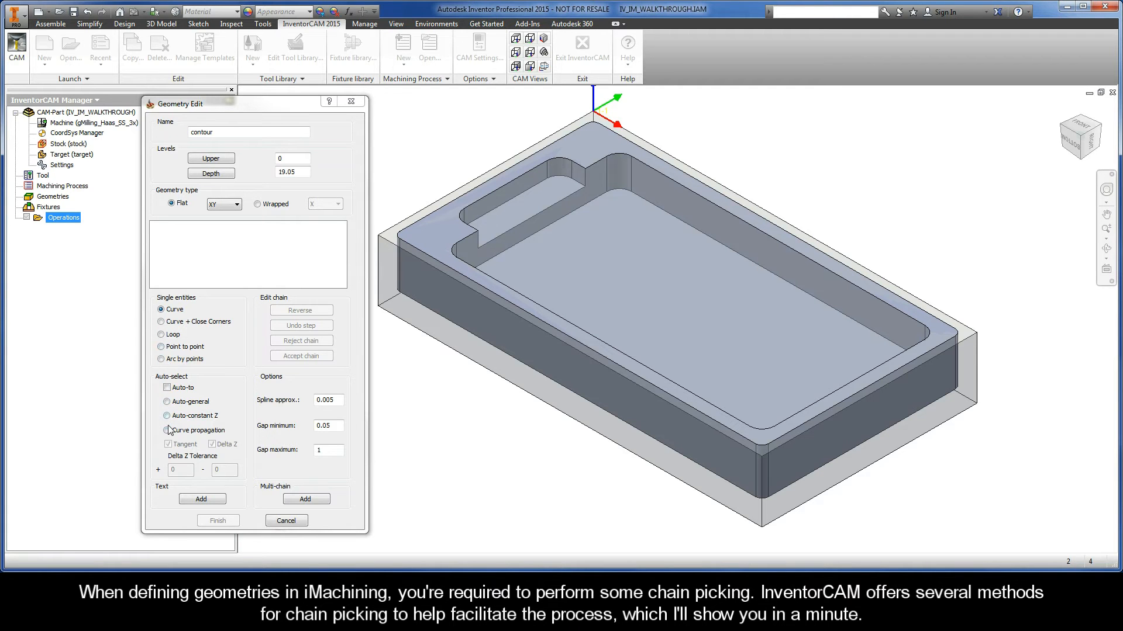
click(167, 430)
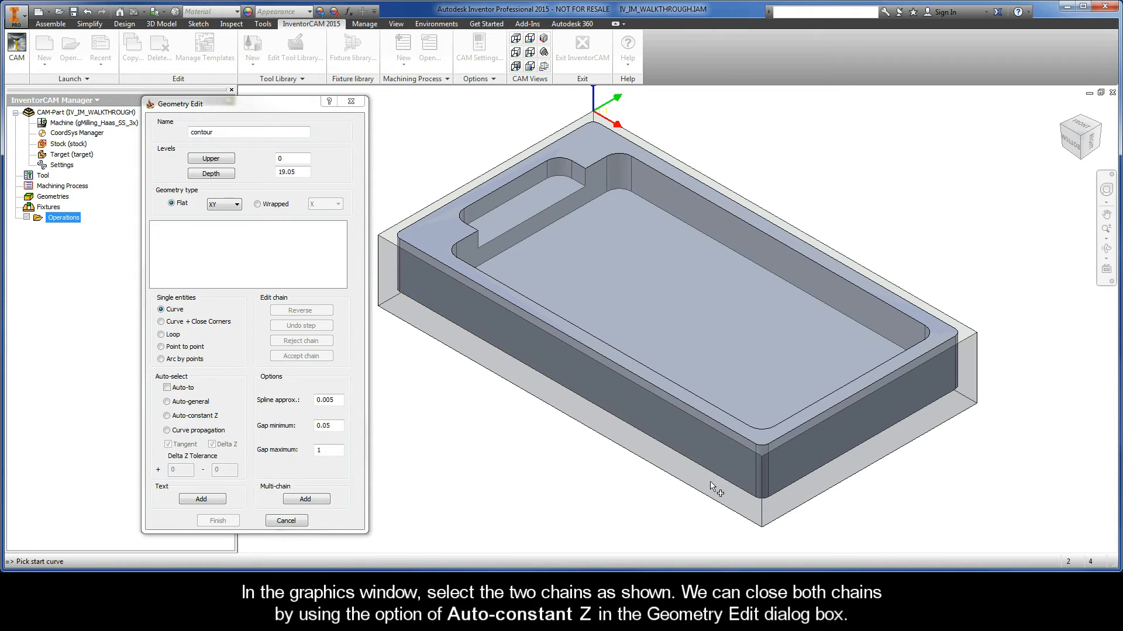
Chain the outer bottom edge with Auto-constant Z, then the pocket edge, accepting both
click(708, 499)
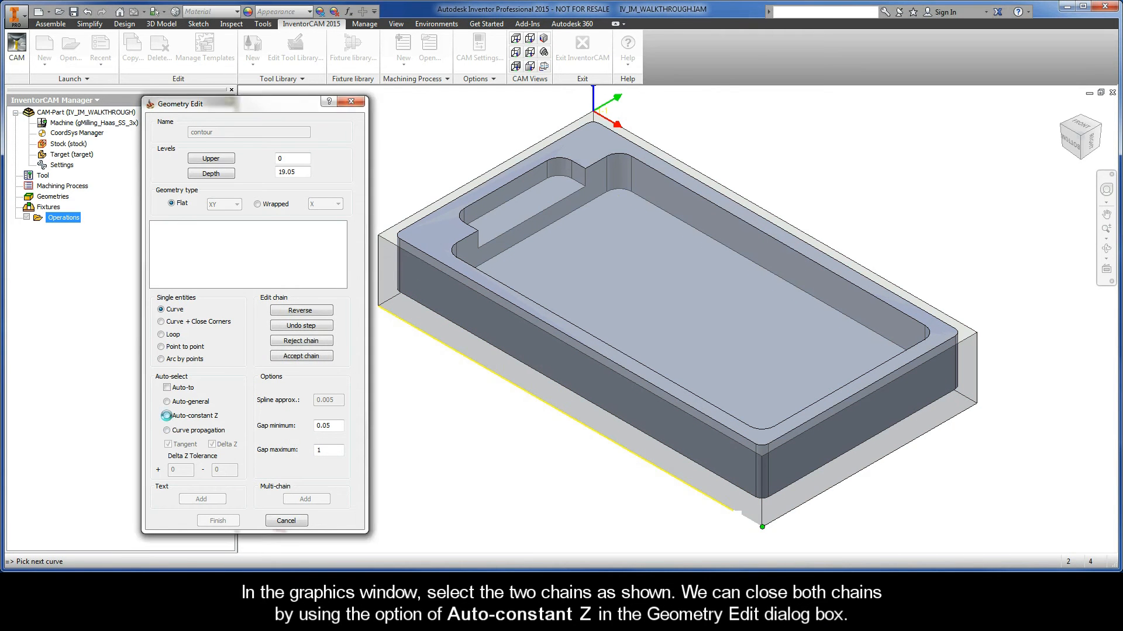
click(725, 482)
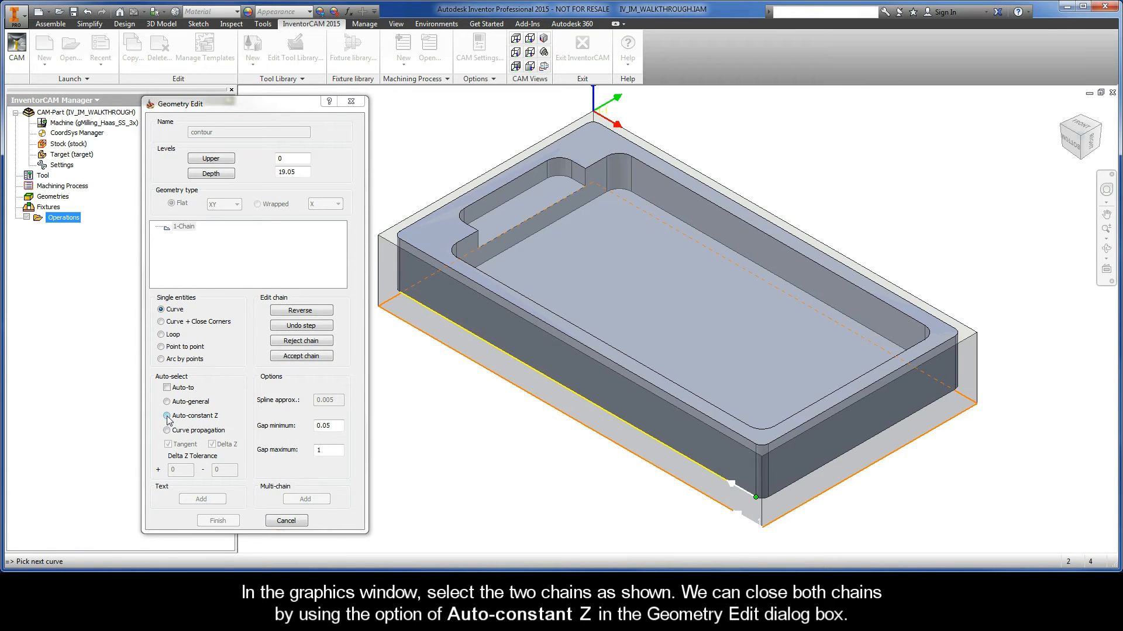
click(166, 416)
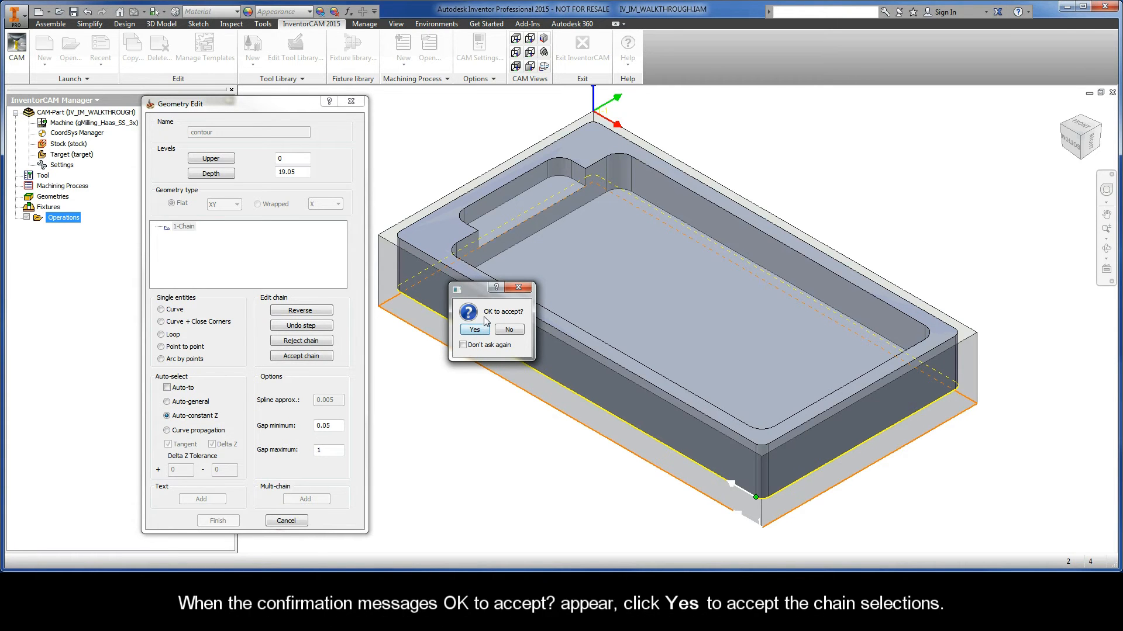
mouse_move(526, 319)
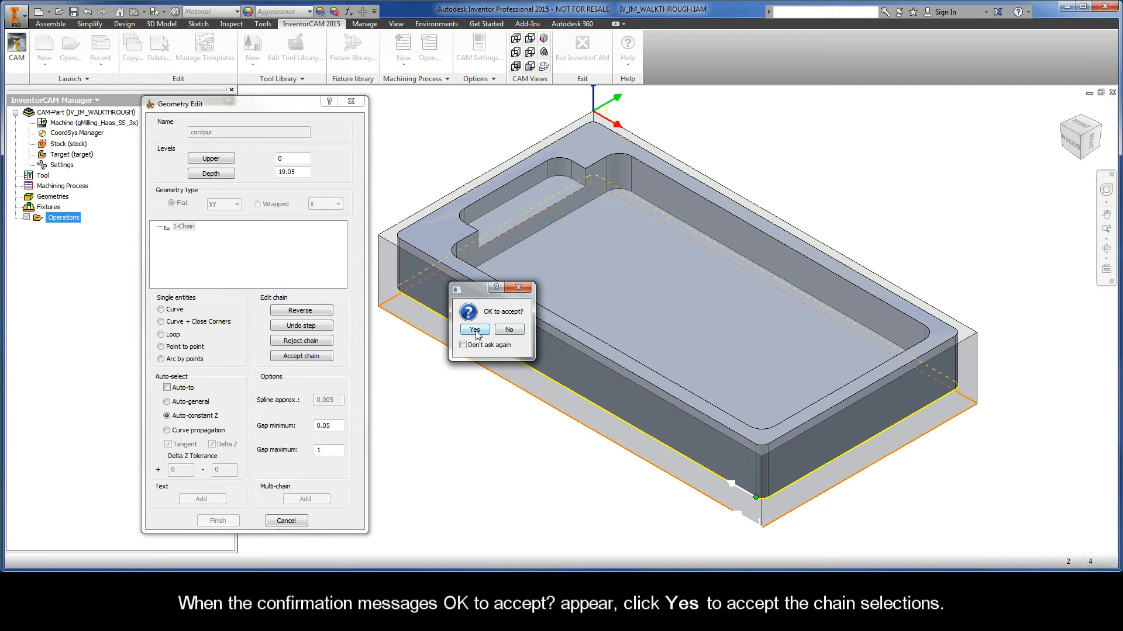
click(472, 329)
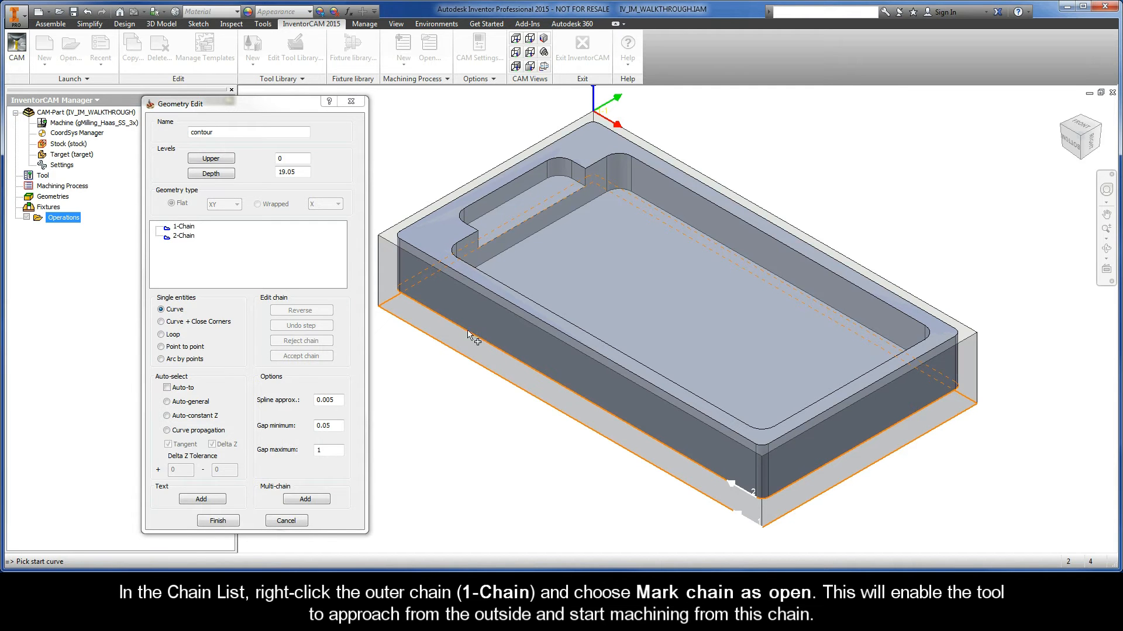
Set 1-Chain to open via its context menu and finish the contour geometry
click(183, 227)
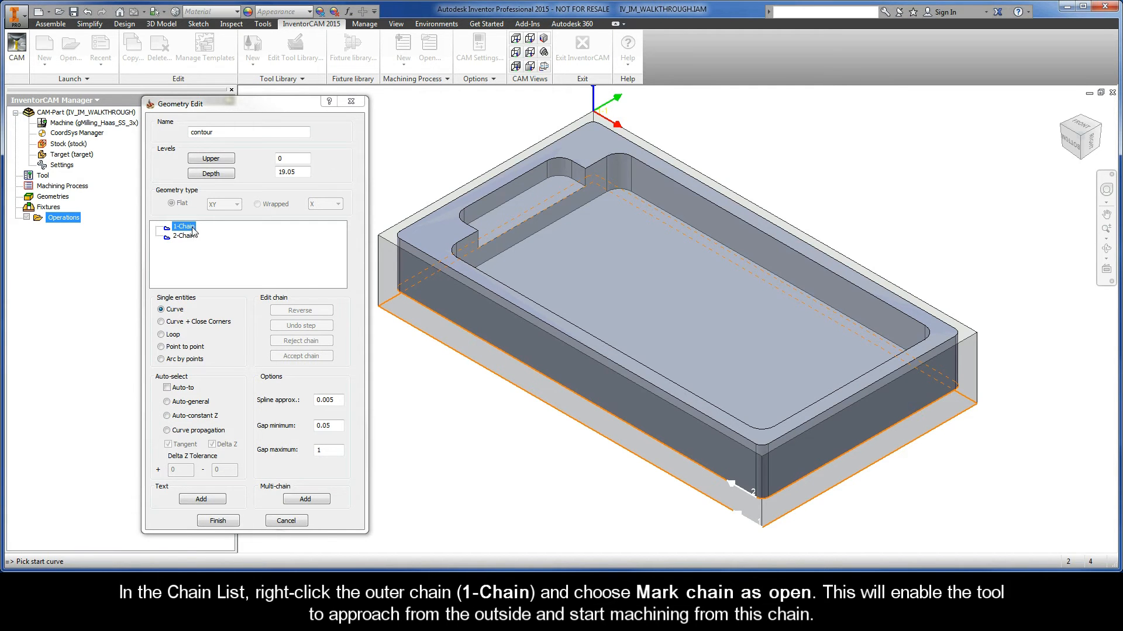
right_click(182, 226)
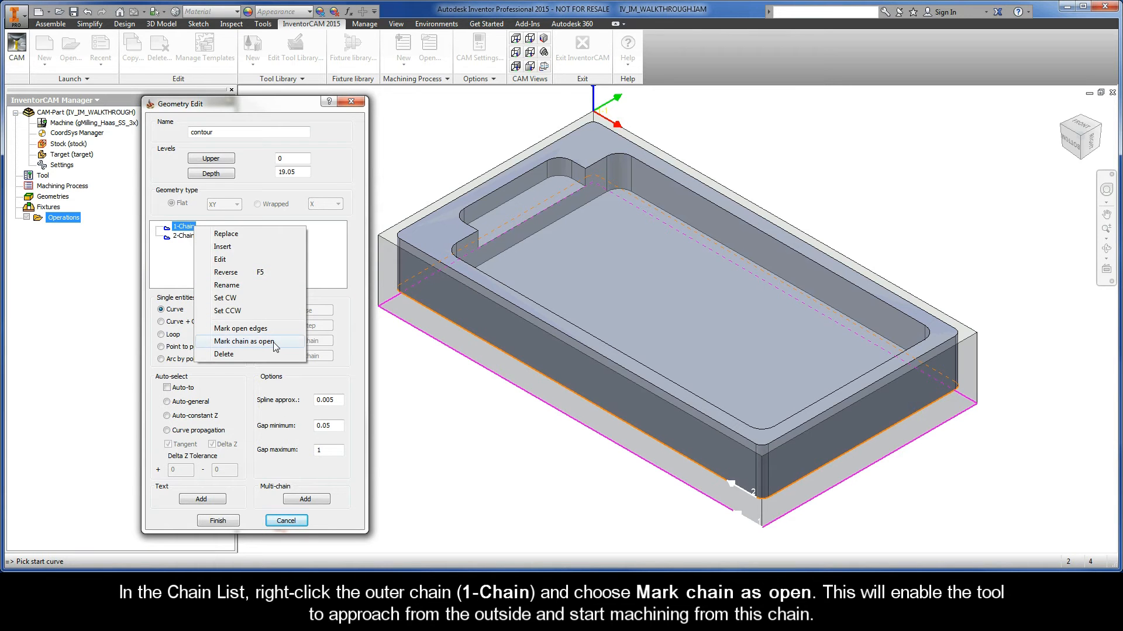
click(246, 341)
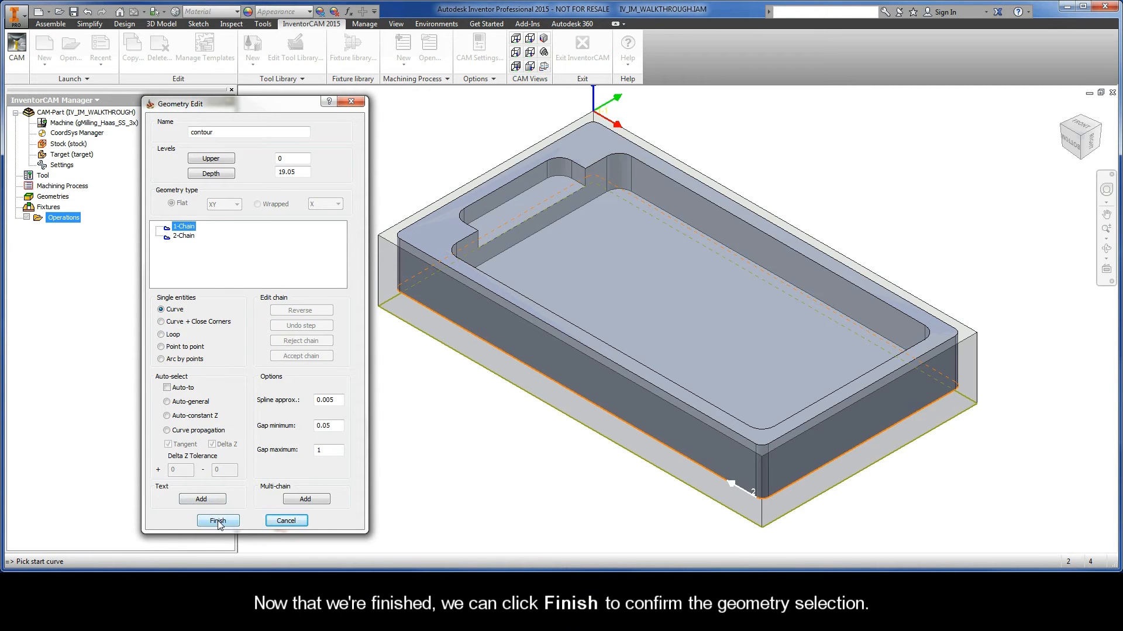
click(218, 521)
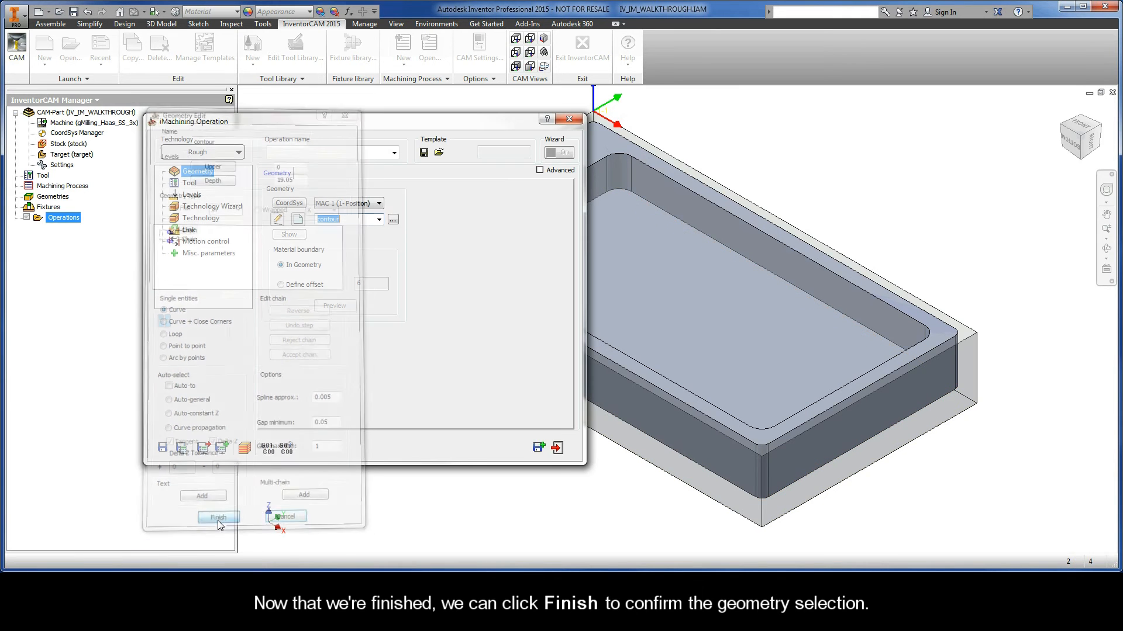
Go to the Tool page and open the tool selection dialog
click(218, 516)
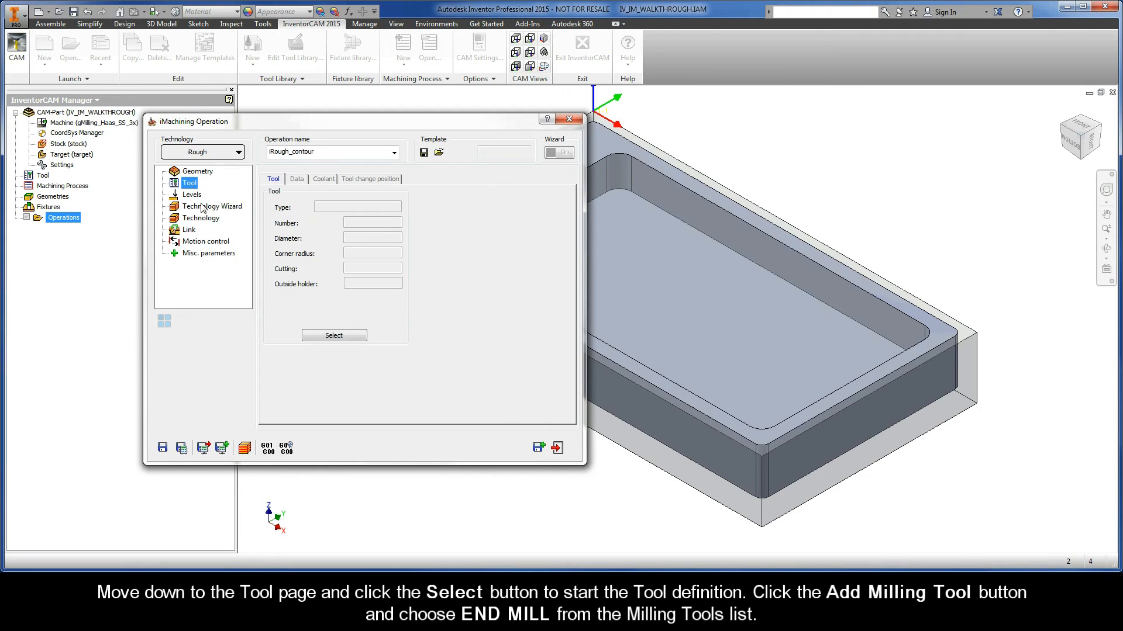
click(334, 335)
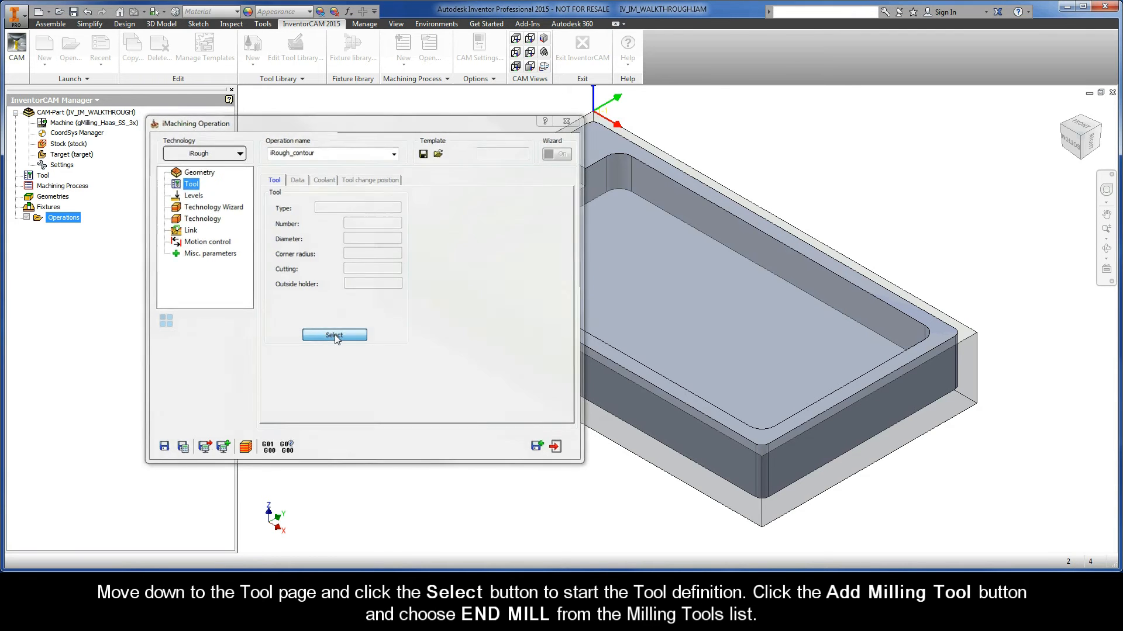
click(334, 335)
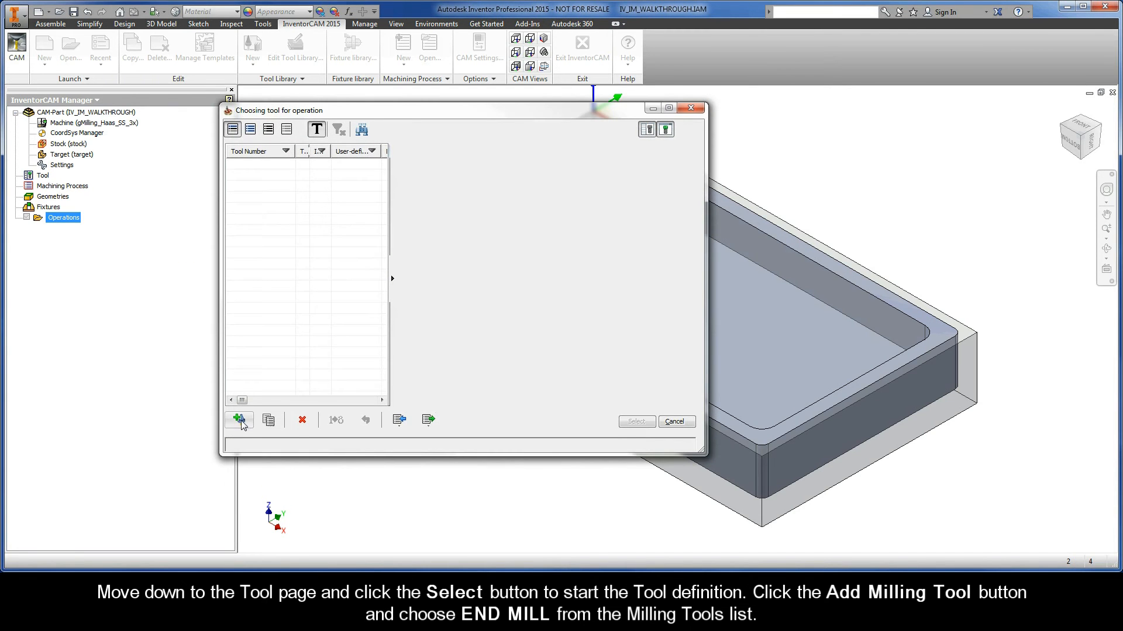
Define a new end mill with diameter 9 and 4 flutes, and assign it
click(238, 420)
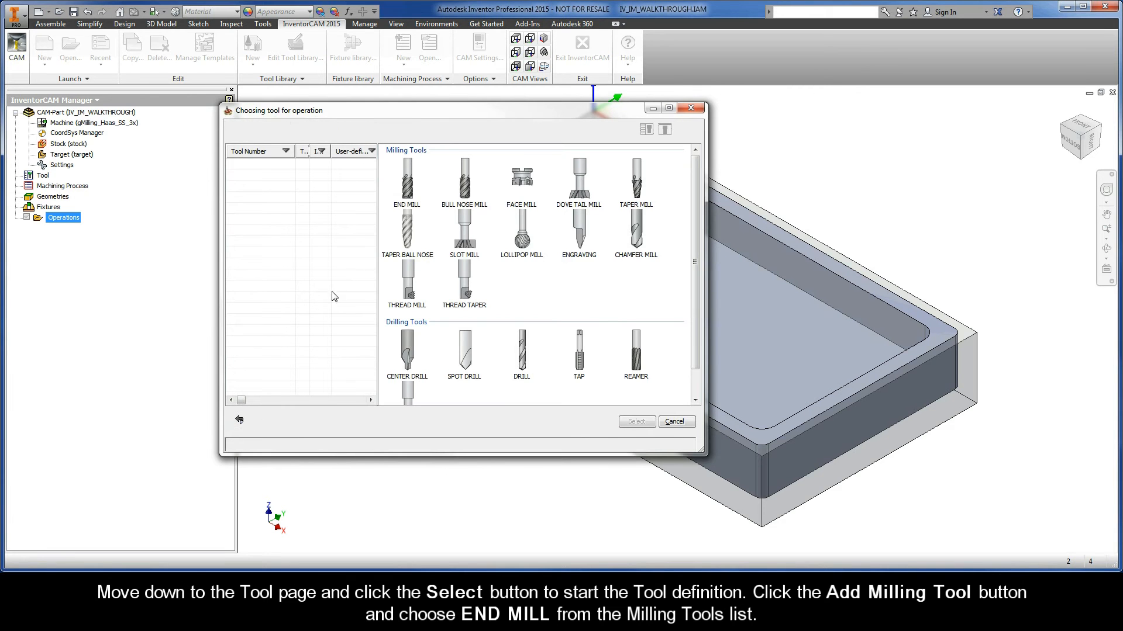
click(405, 178)
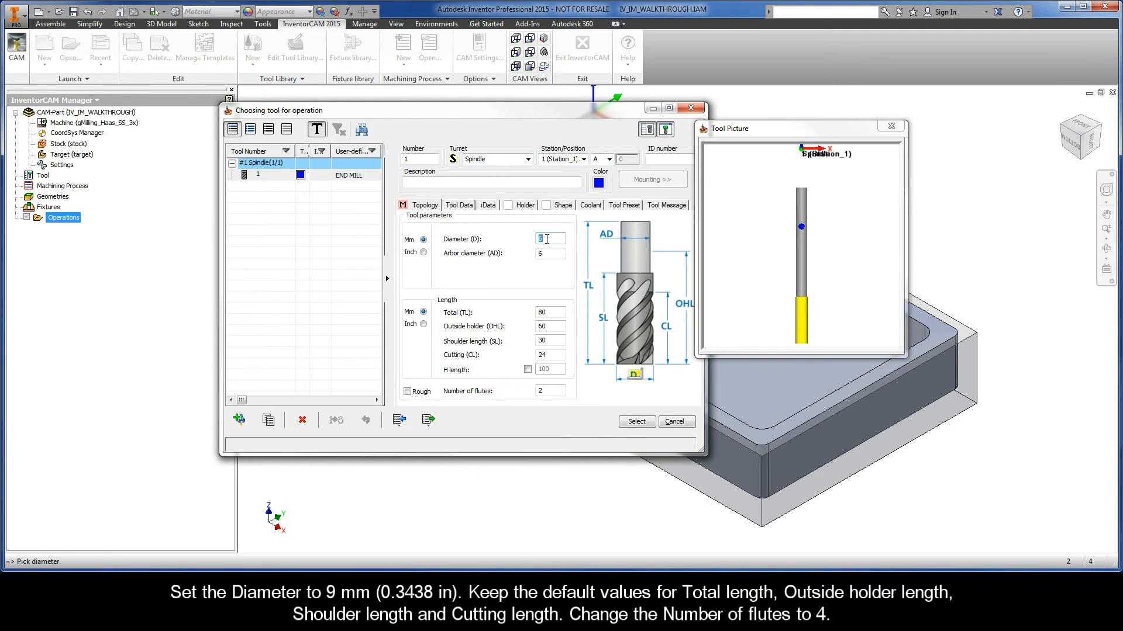
text(9)
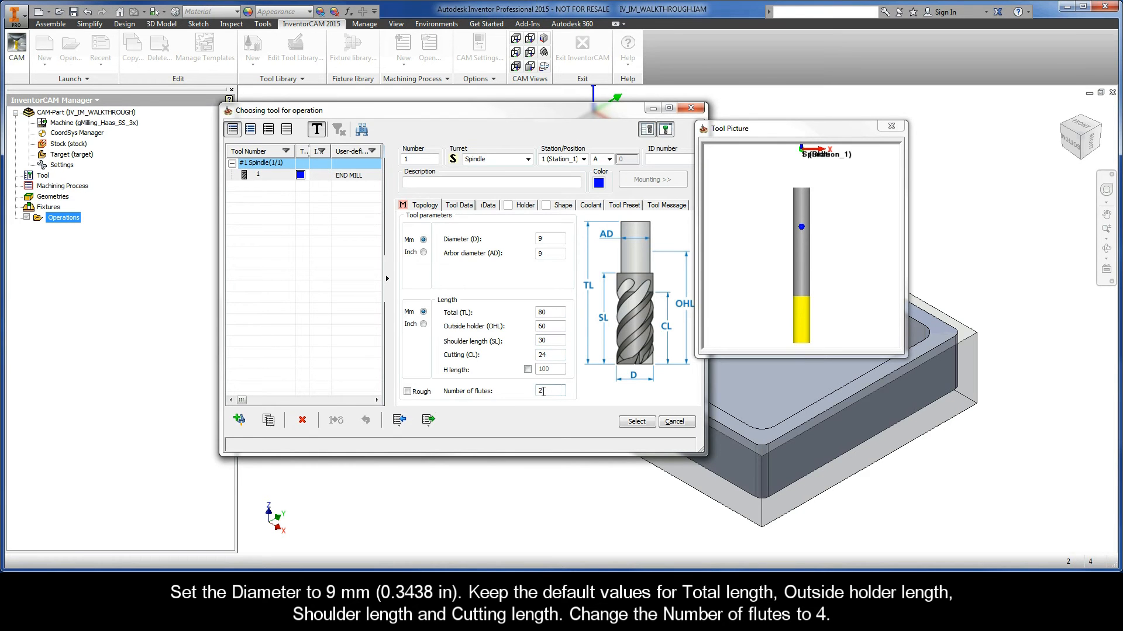
text(4)
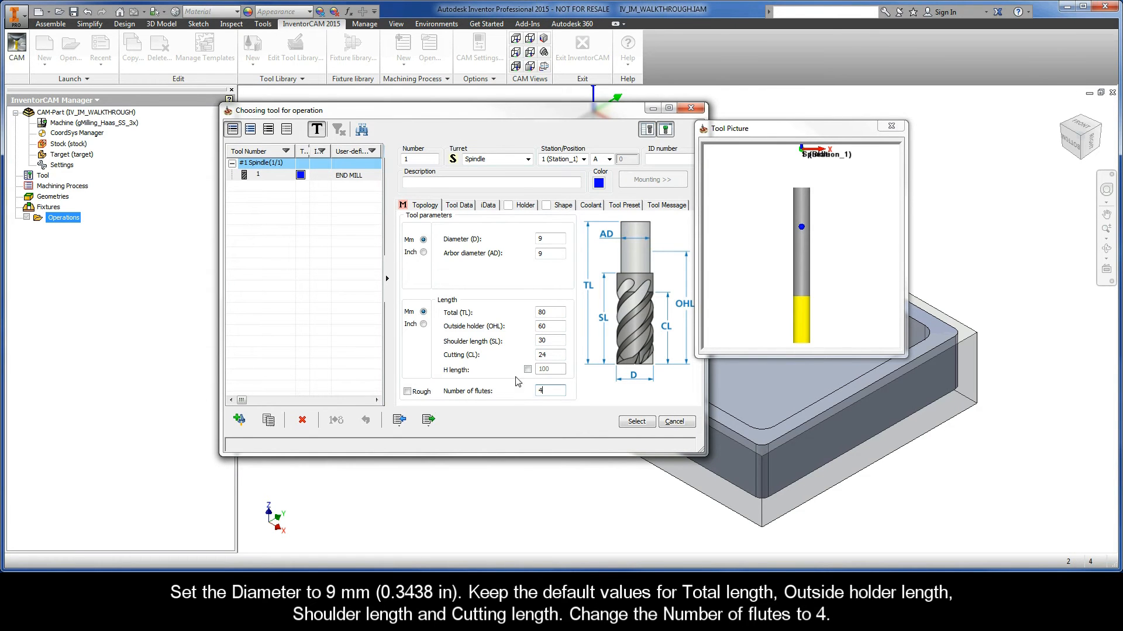
click(489, 205)
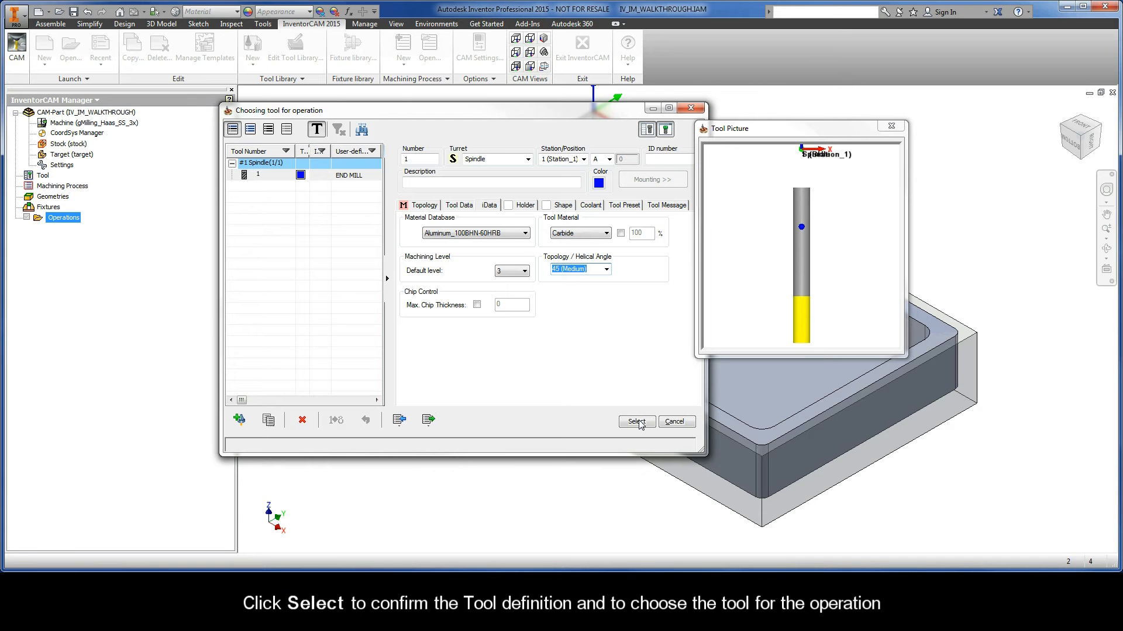
click(635, 421)
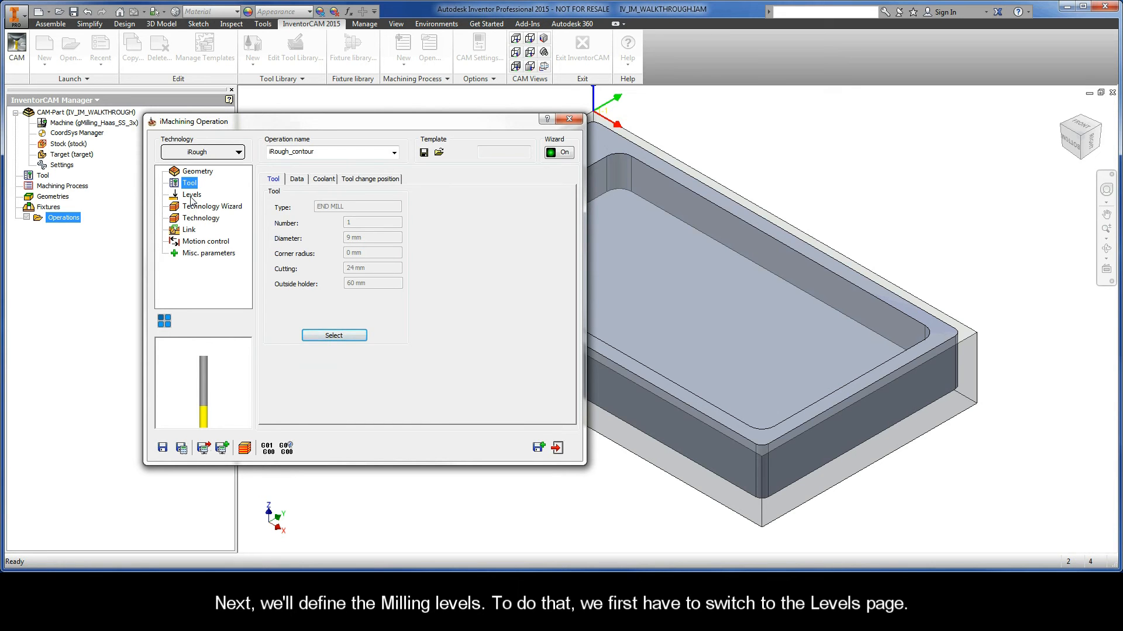
On the Levels page, set Upper level to Z 0 from the stock's top face
click(192, 194)
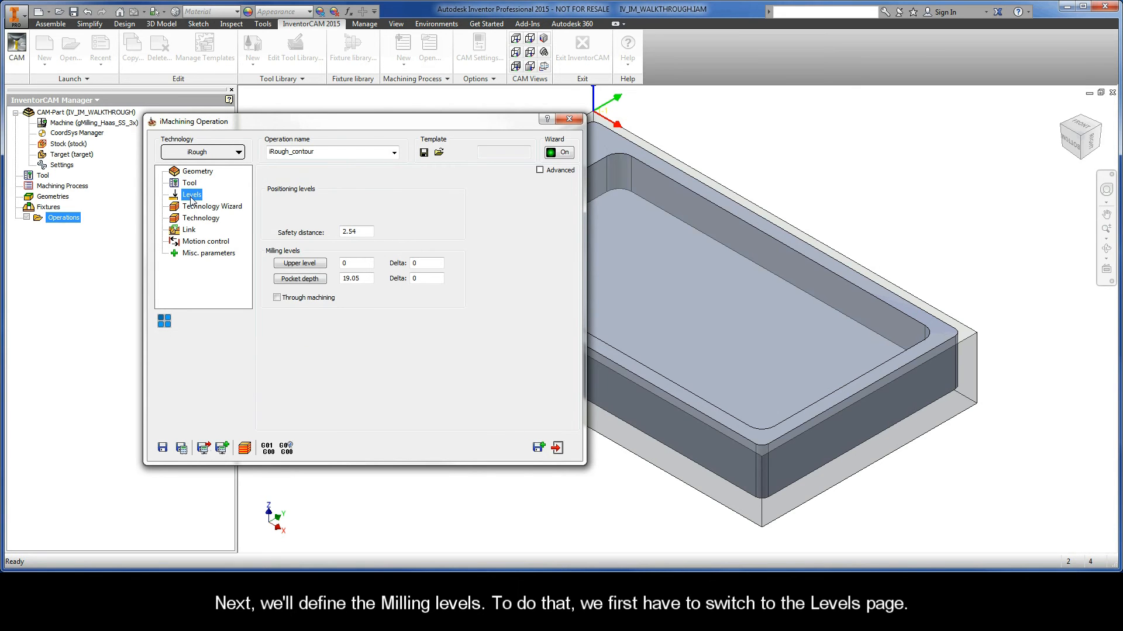
click(299, 263)
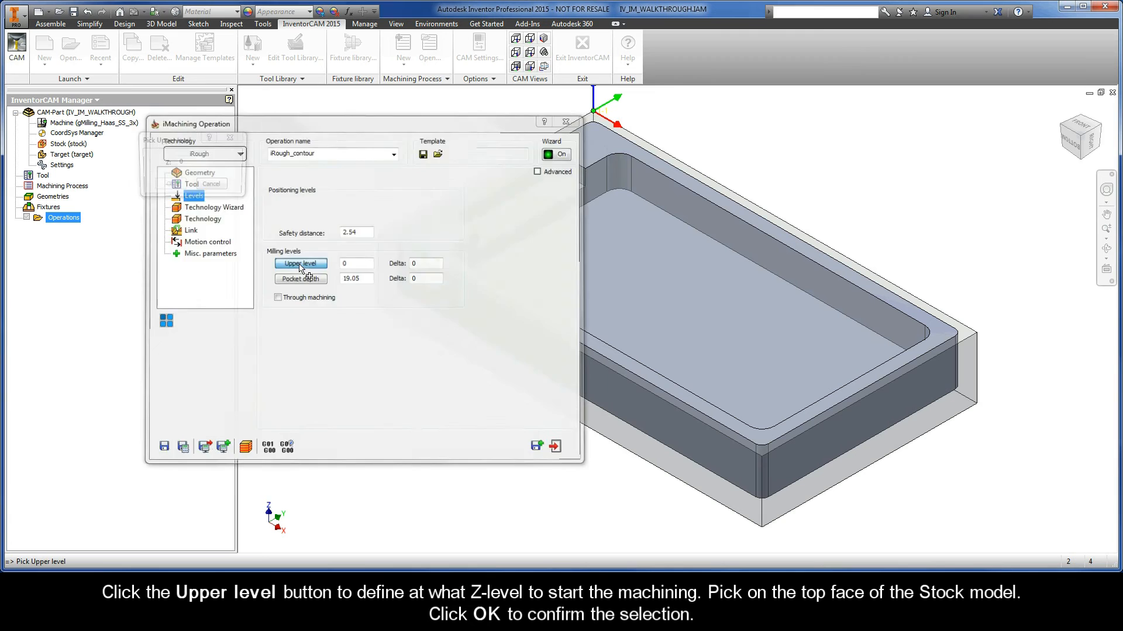
click(300, 264)
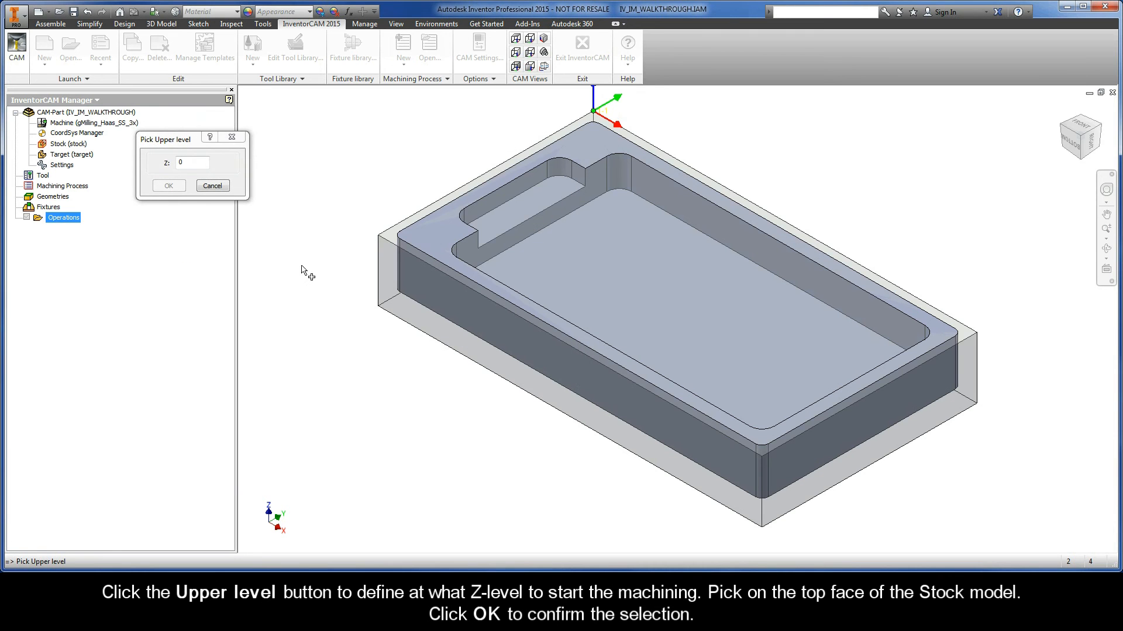
drag(165, 140, 215, 169)
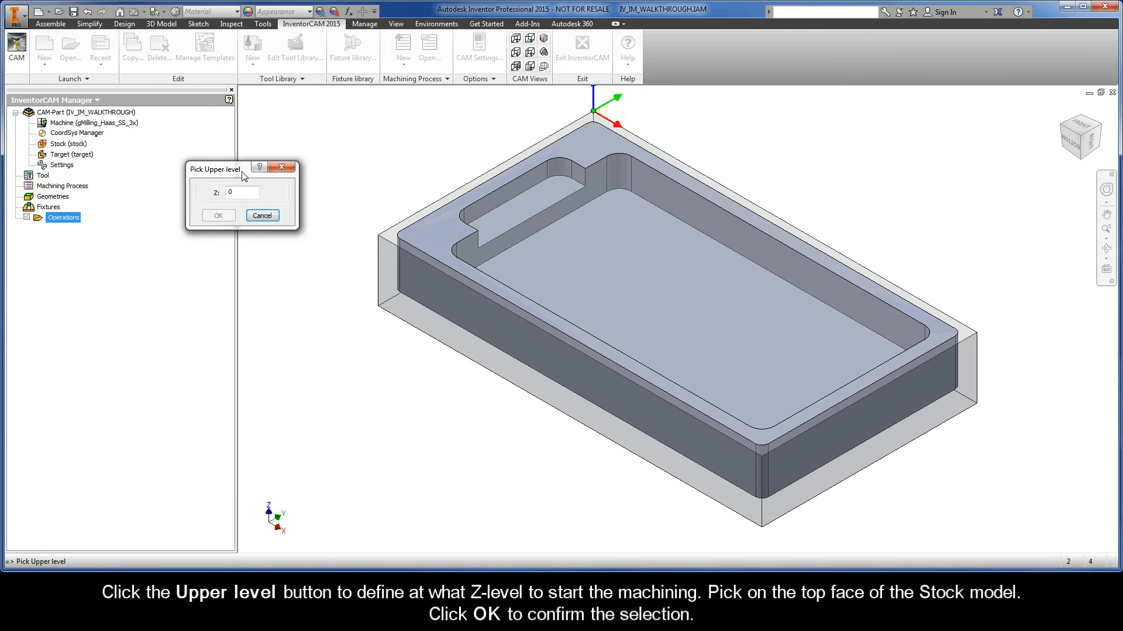
click(401, 239)
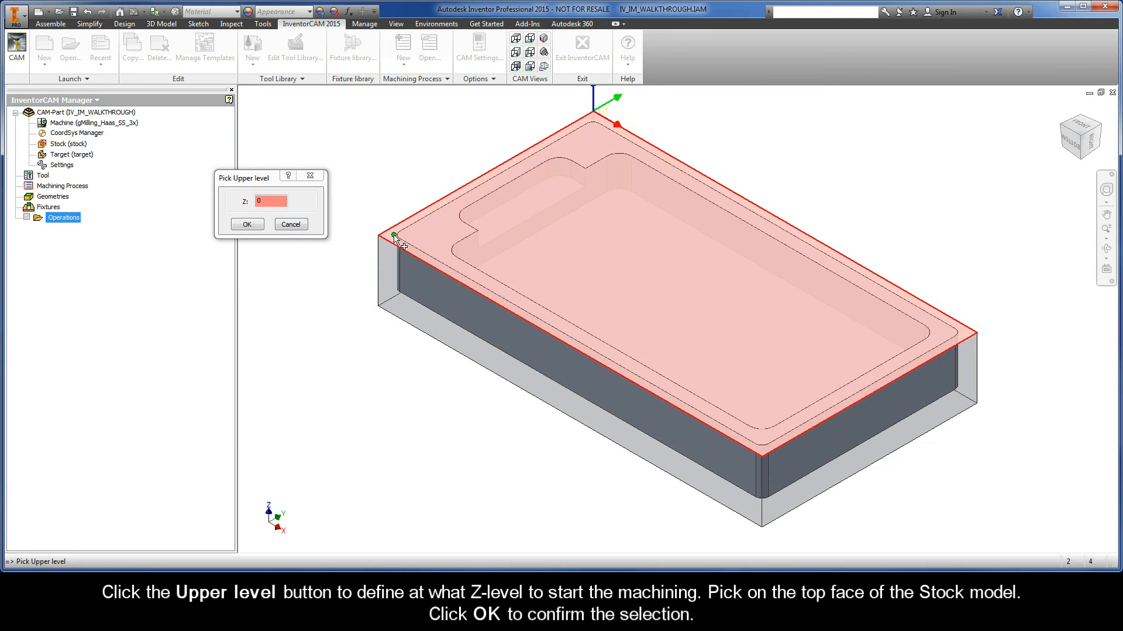
click(246, 224)
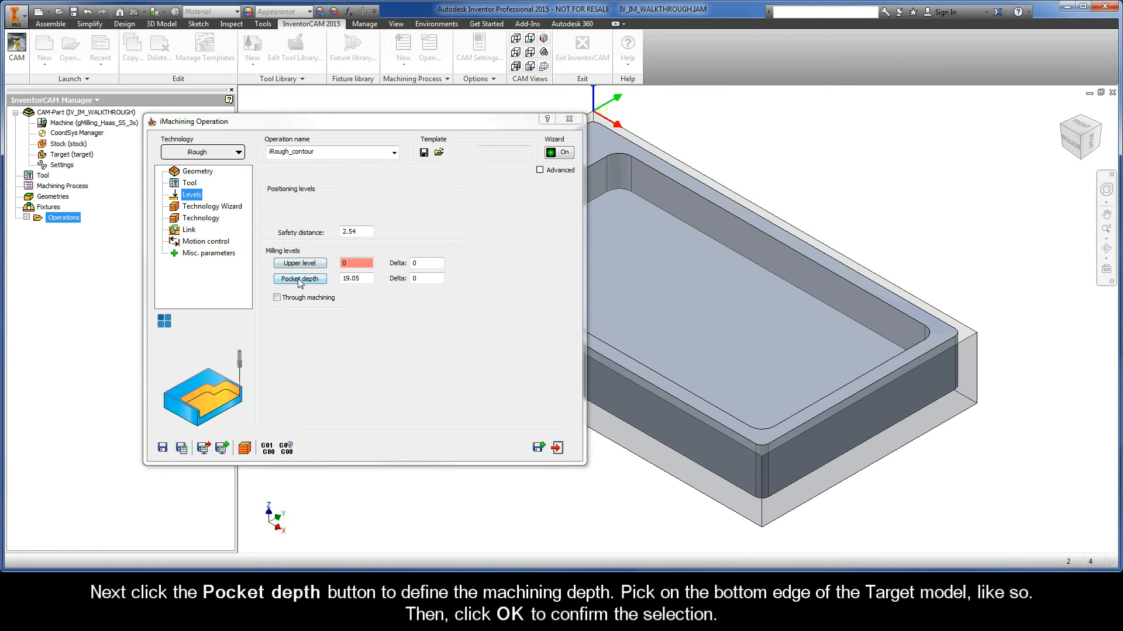
Set pocket depth to 19.05 from the target's bottom edge with -0.76 delta
click(300, 279)
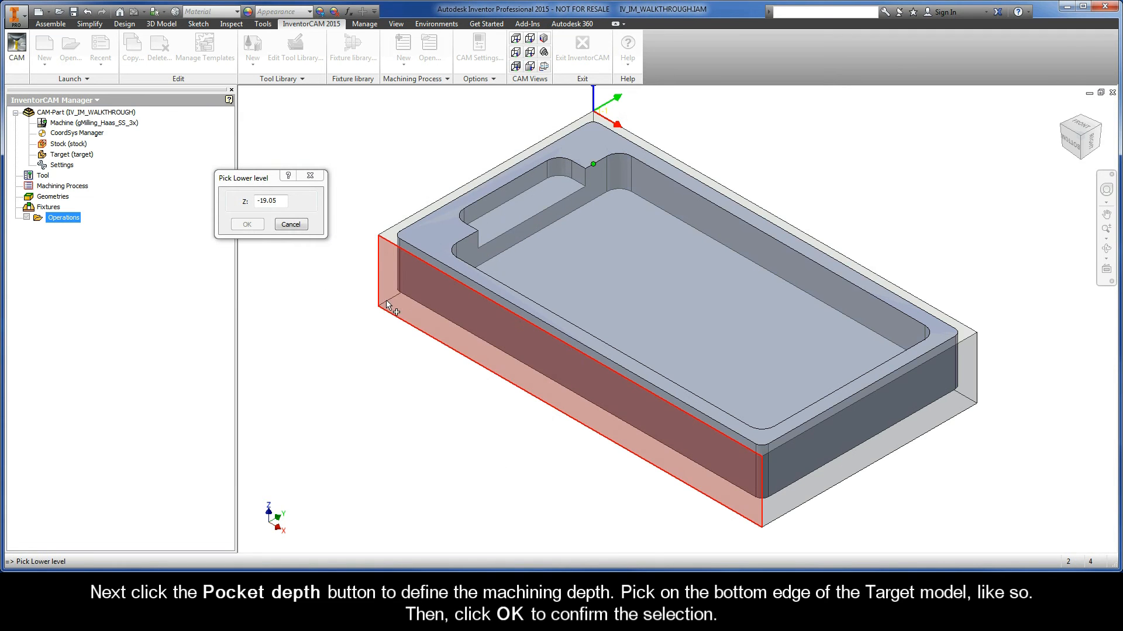
click(390, 299)
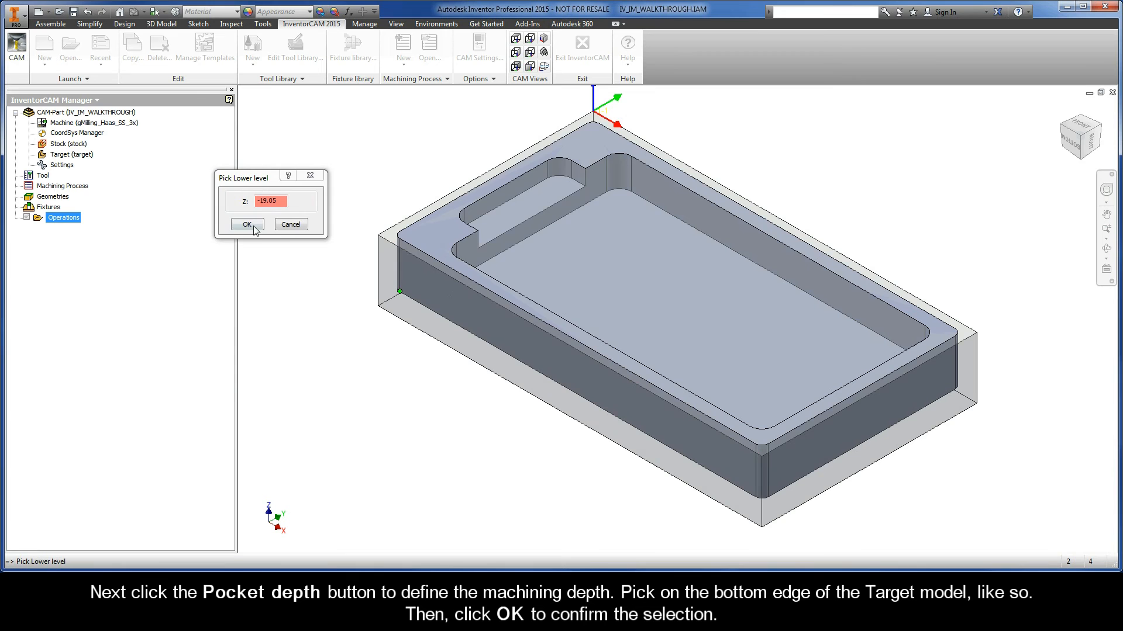
click(247, 224)
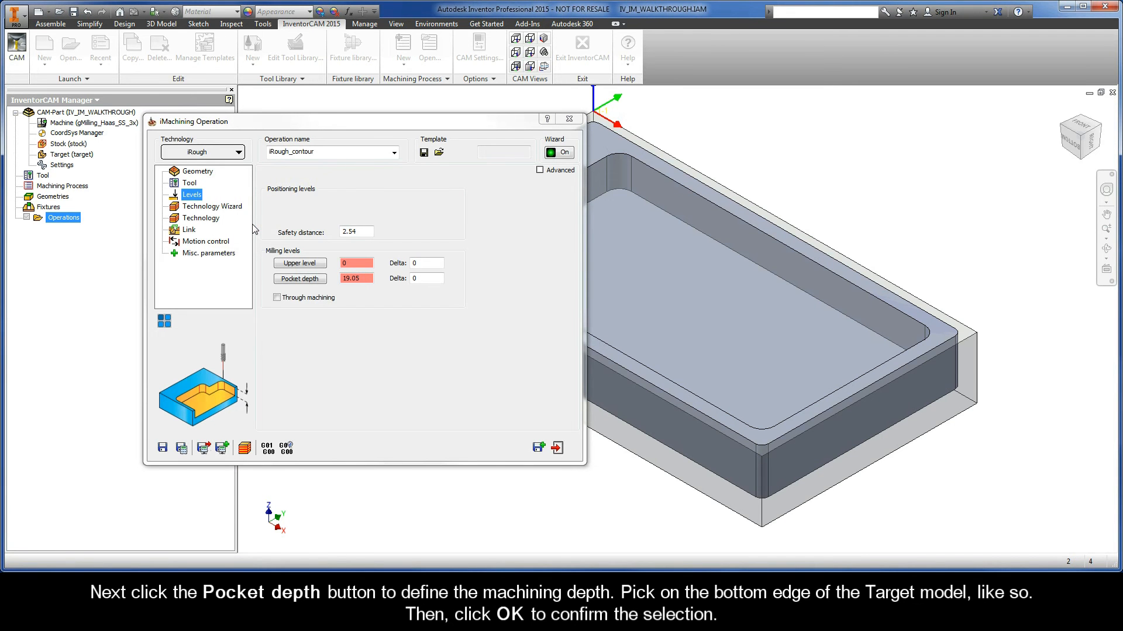
click(299, 262)
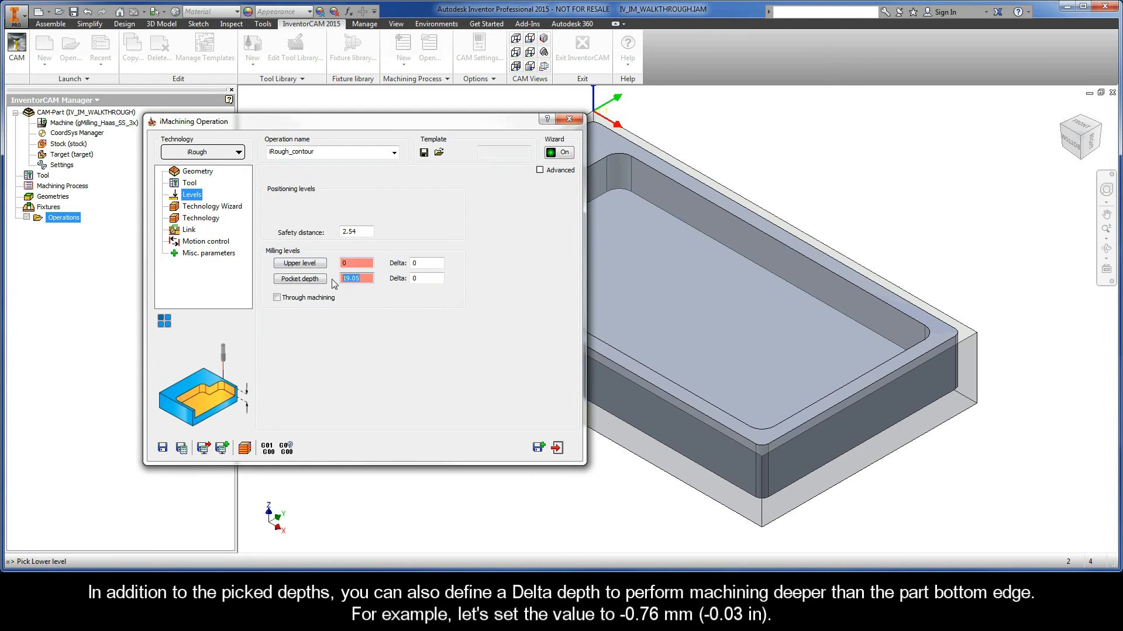
click(426, 278)
text(-0.76)
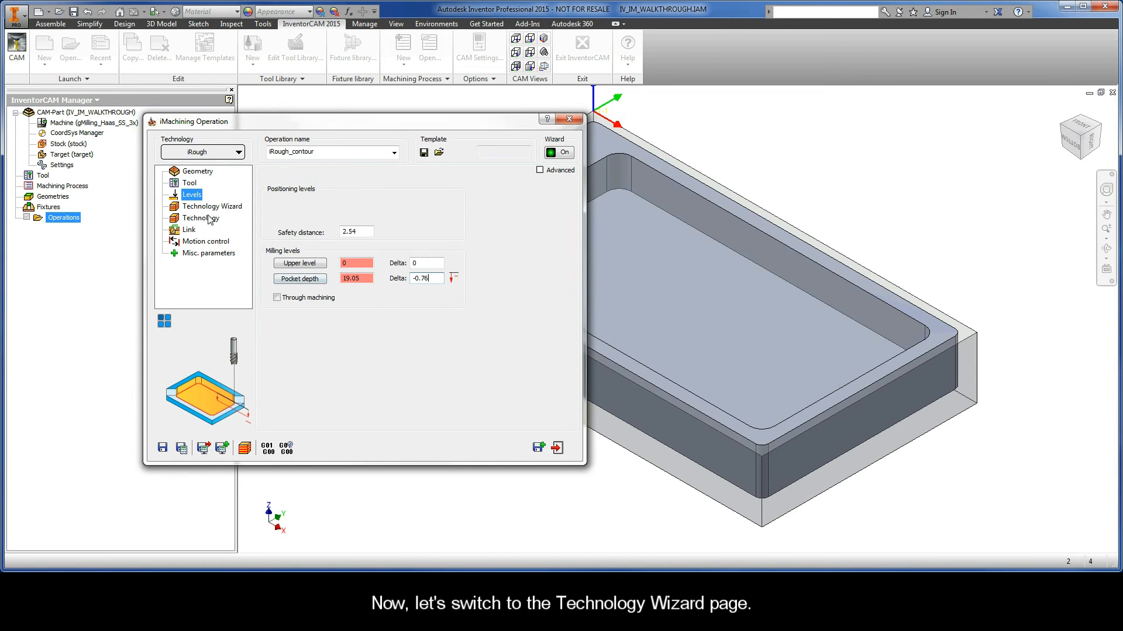
Open the Technology Wizard at level 3 and display View 2 cutting data
click(212, 206)
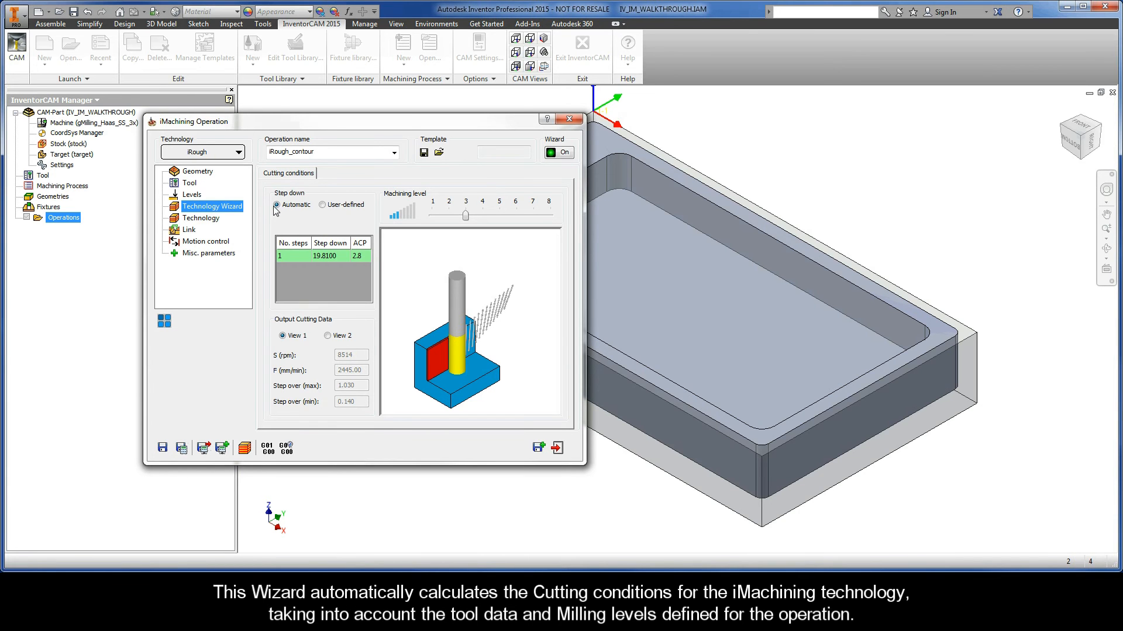
mouse_move(313, 184)
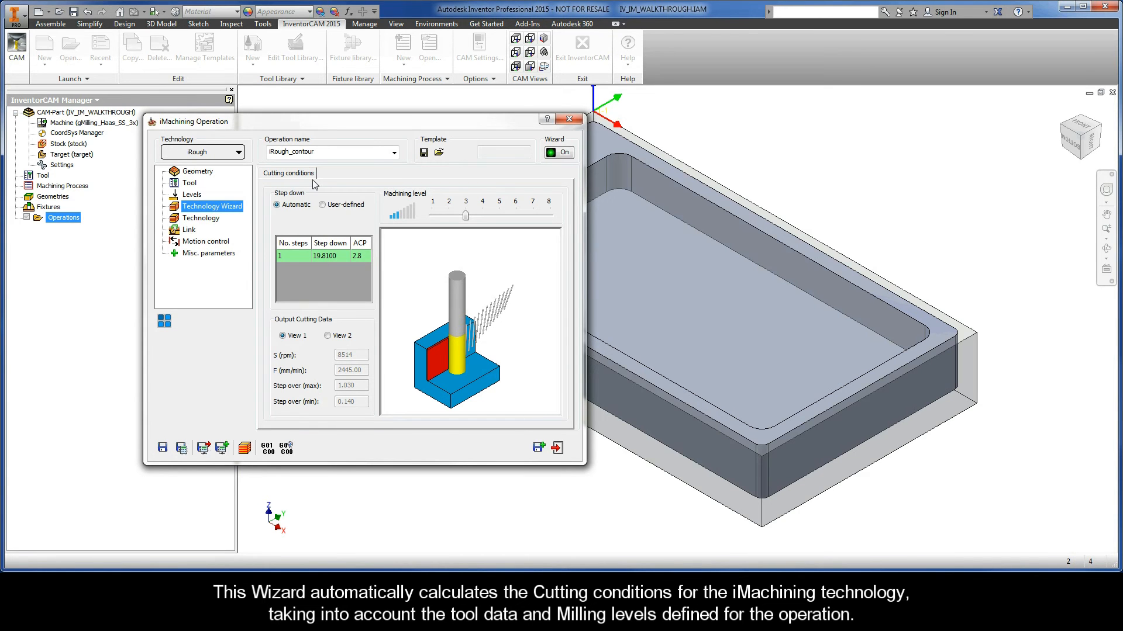
mouse_move(290, 195)
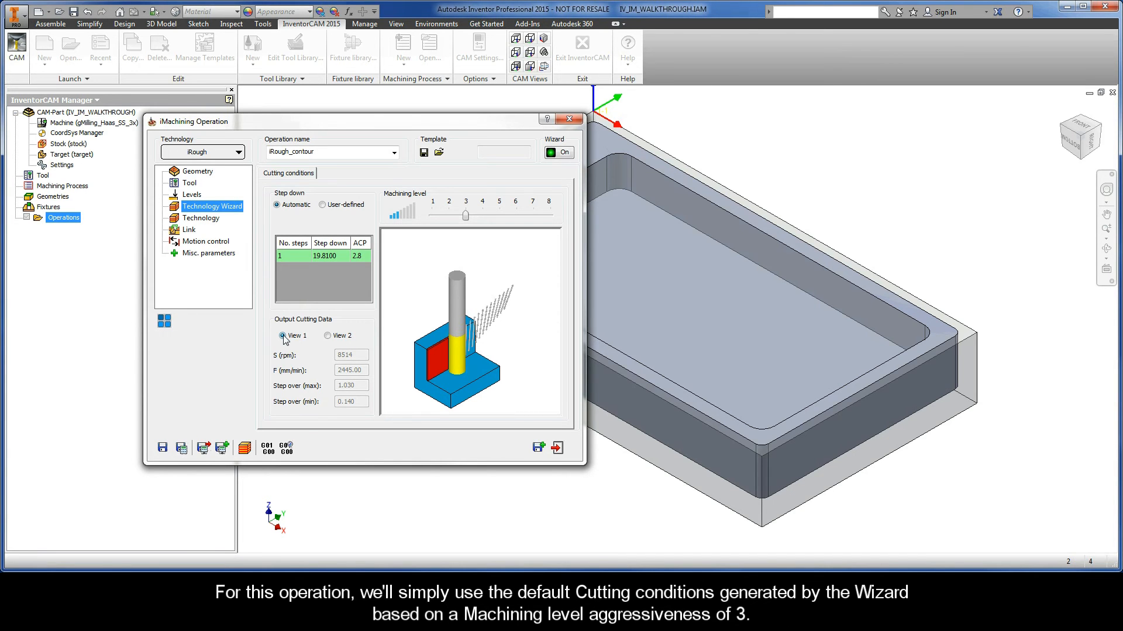
click(328, 335)
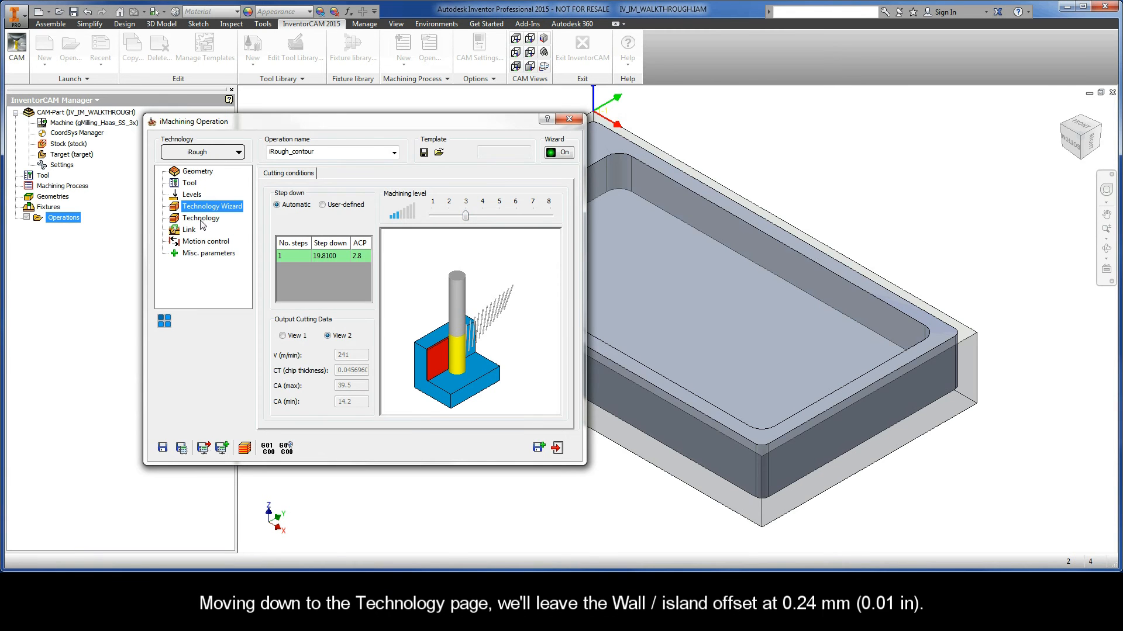
Switch to the Technology page, keeping the 0.24 mm wall/island offset
click(201, 217)
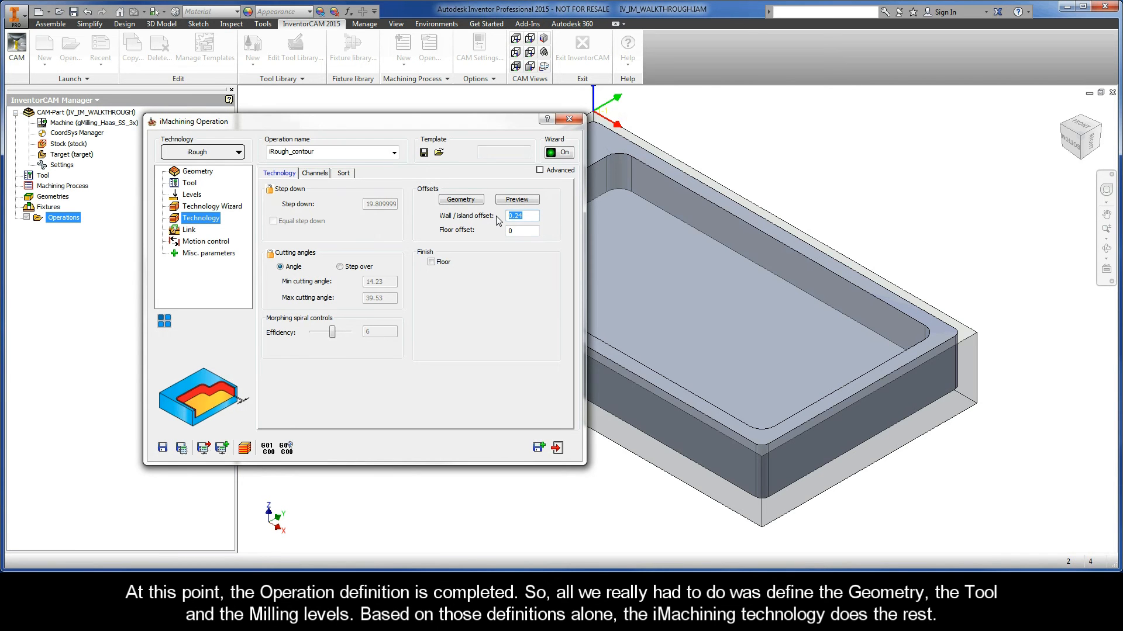
mouse_move(498, 220)
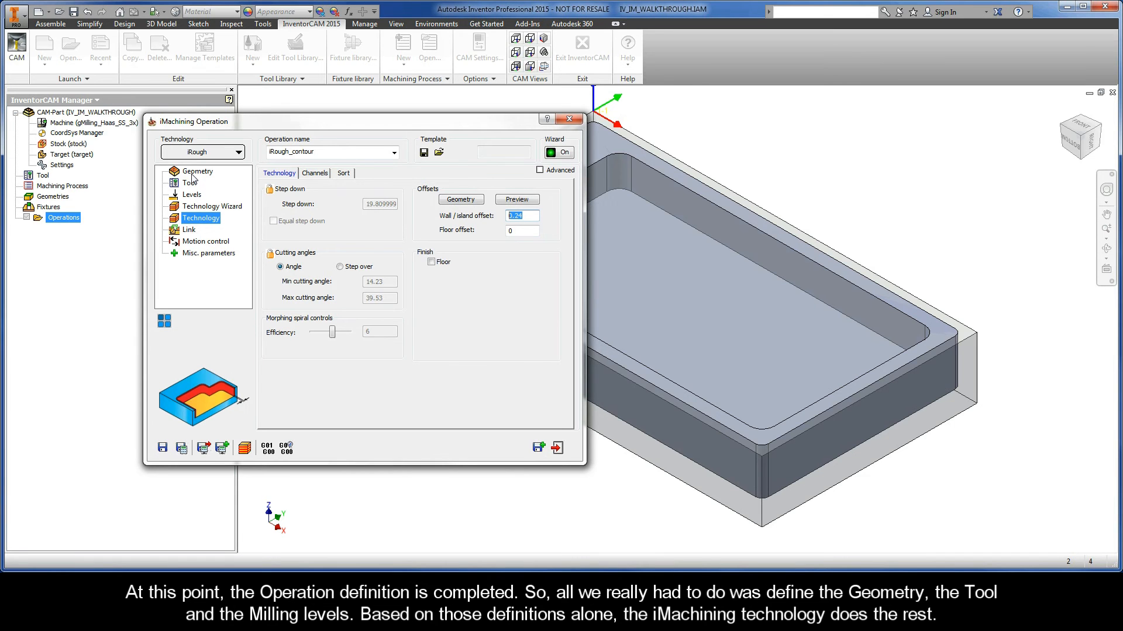
mouse_move(191, 192)
text(OutsideC)
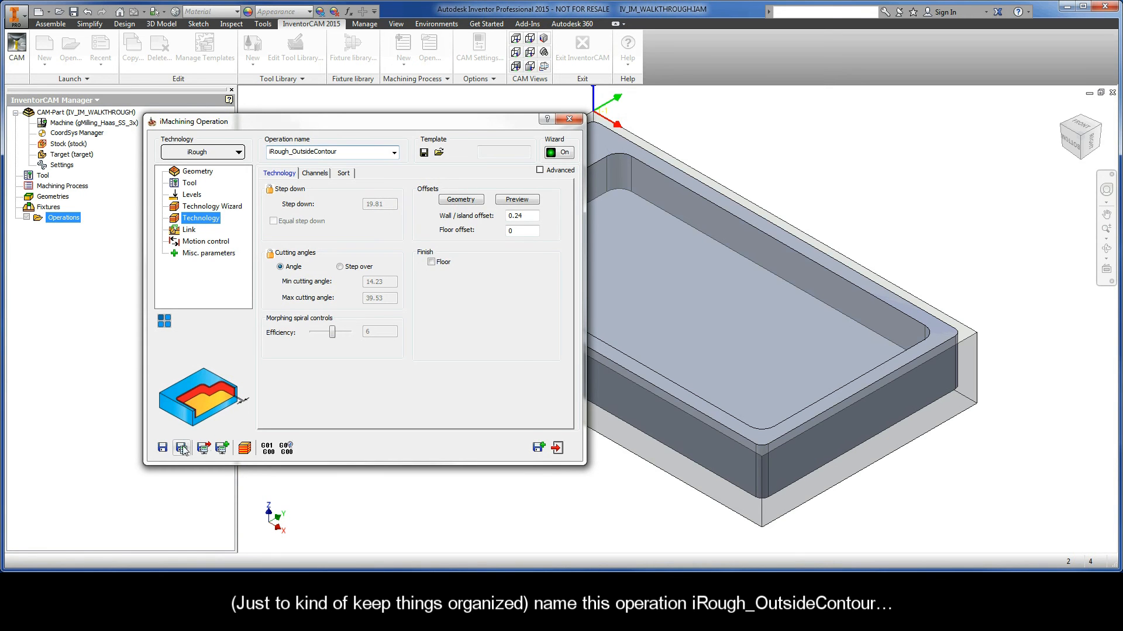
mouse_move(182, 447)
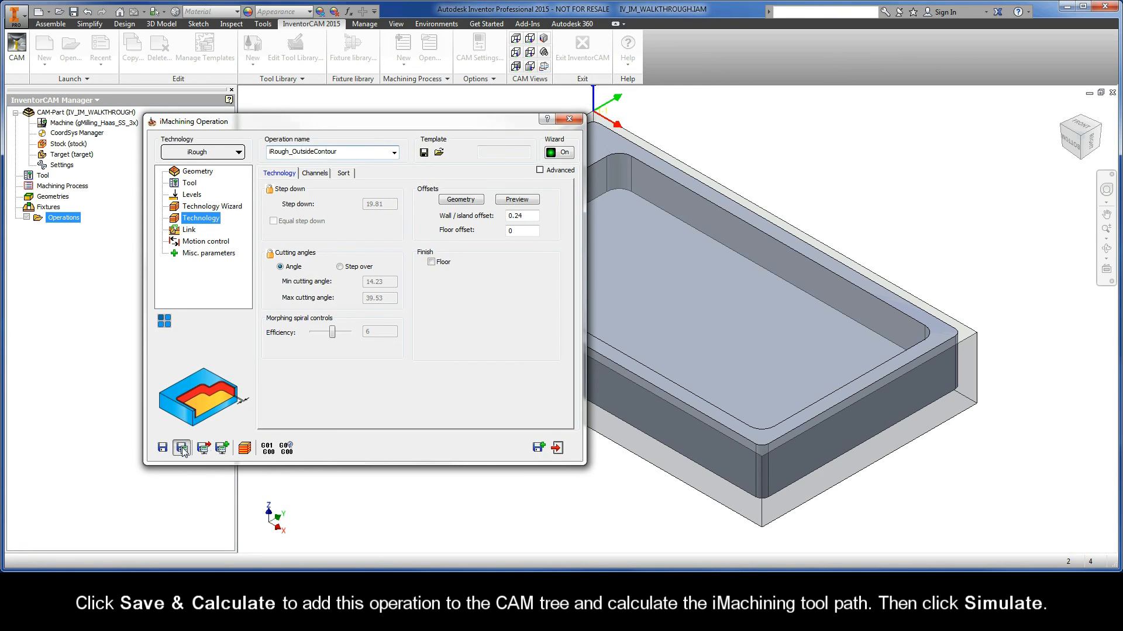
Calculate iRough_OutsideContour and play its Host CAD tool path simulation, then exit
click(182, 447)
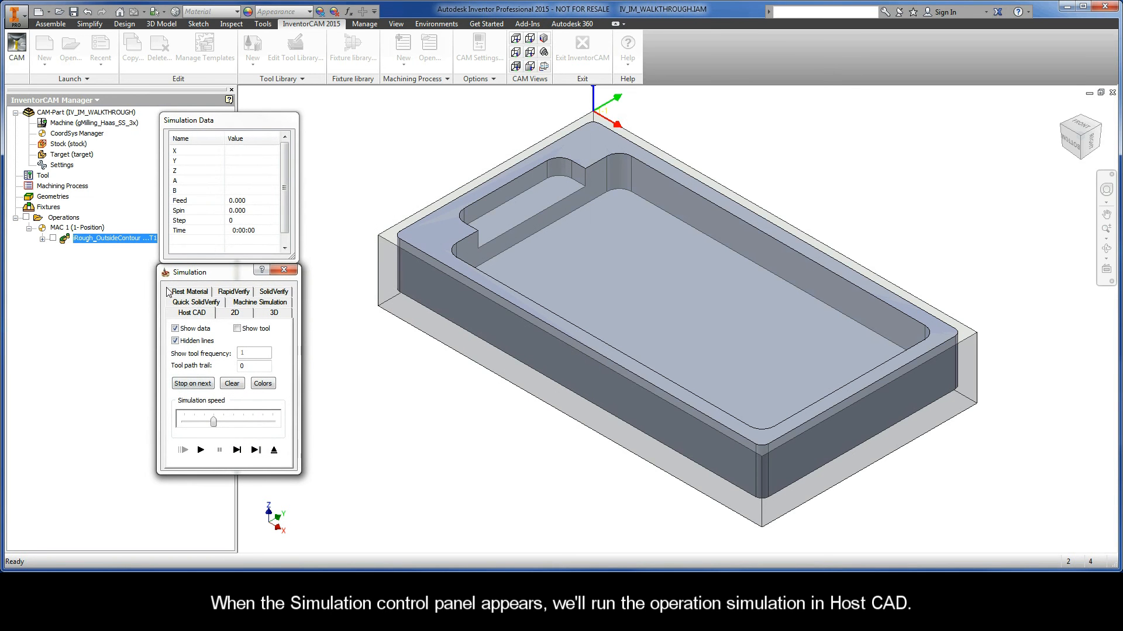
mouse_move(210, 292)
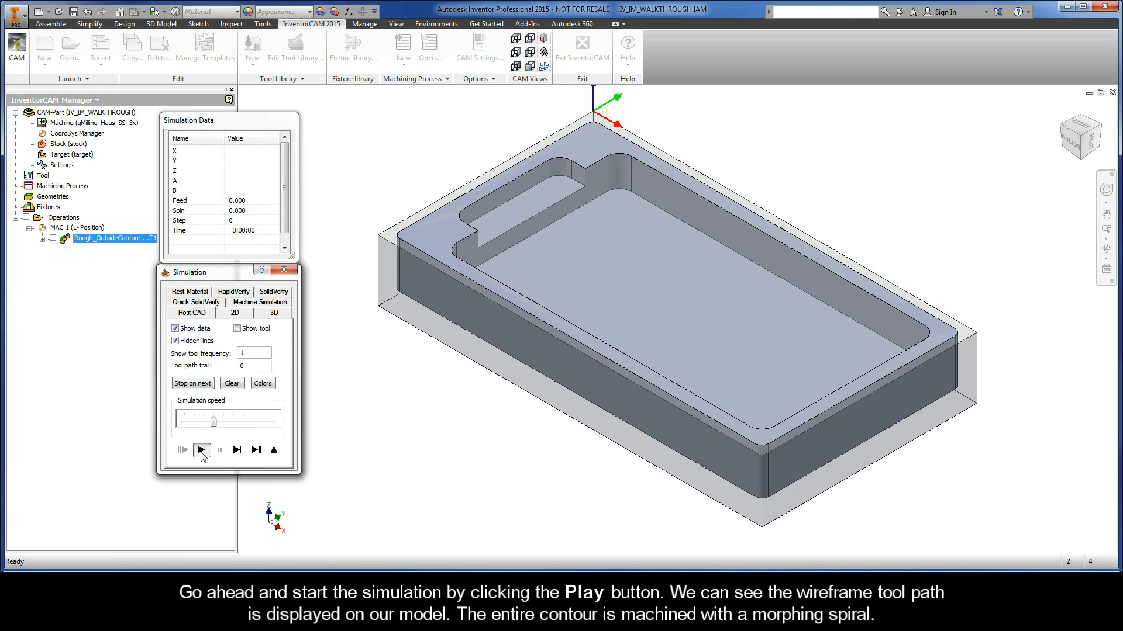
click(202, 450)
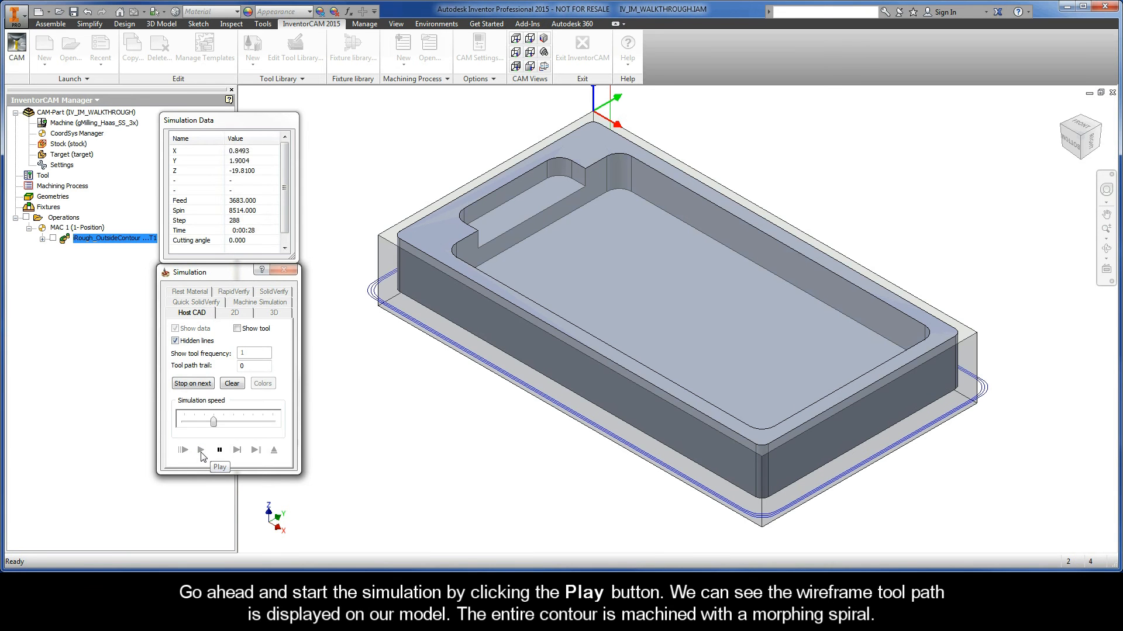
click(182, 450)
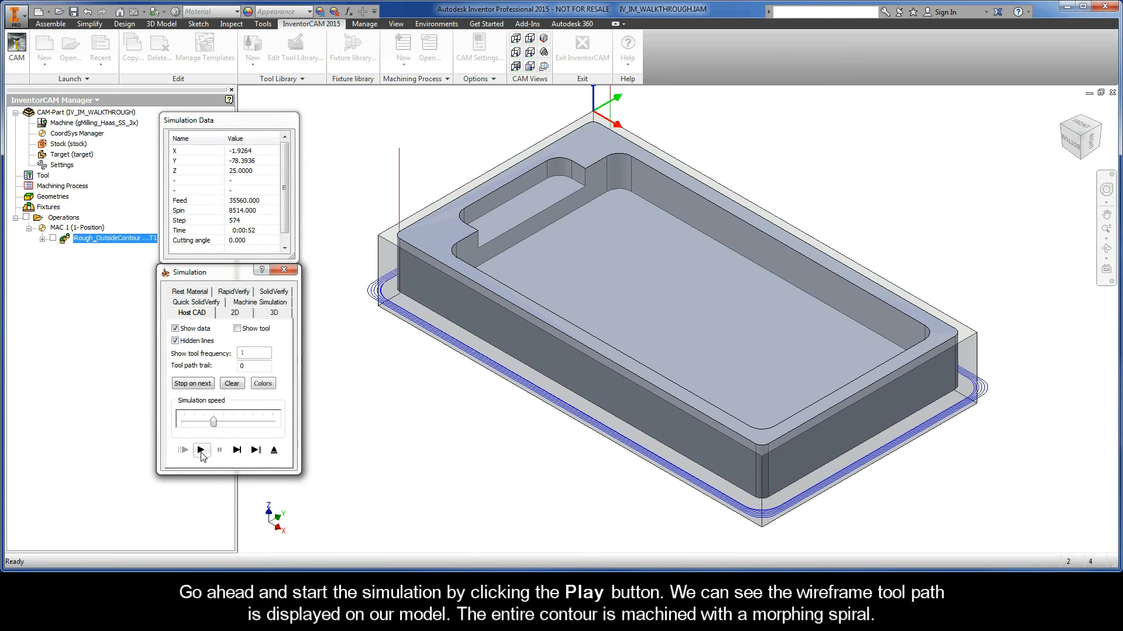
mouse_move(201, 449)
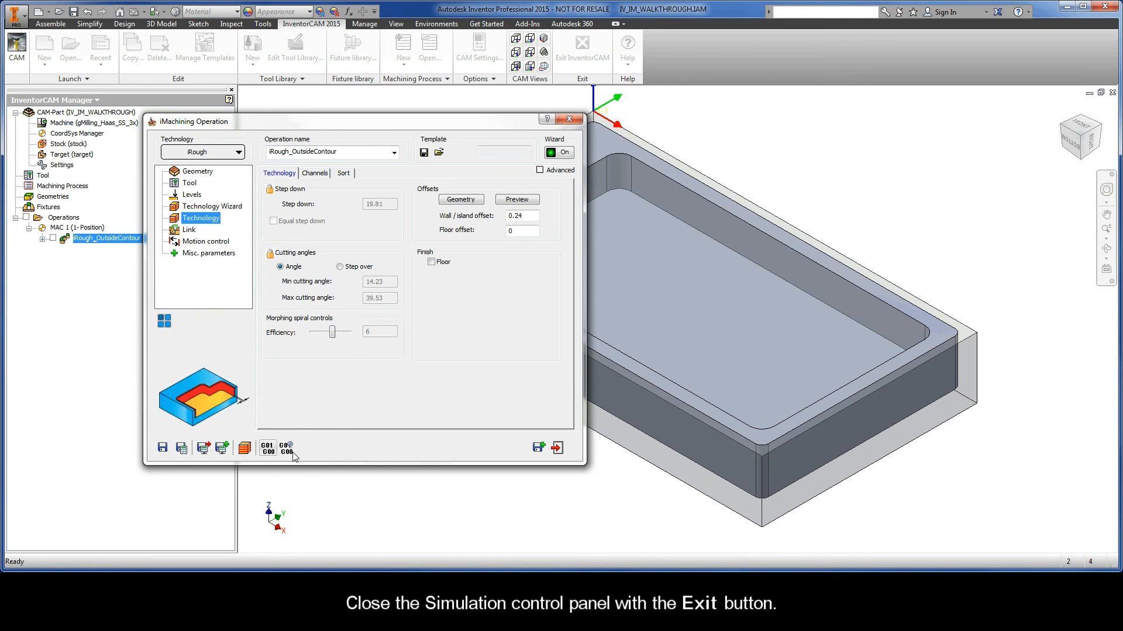
mouse_move(539, 448)
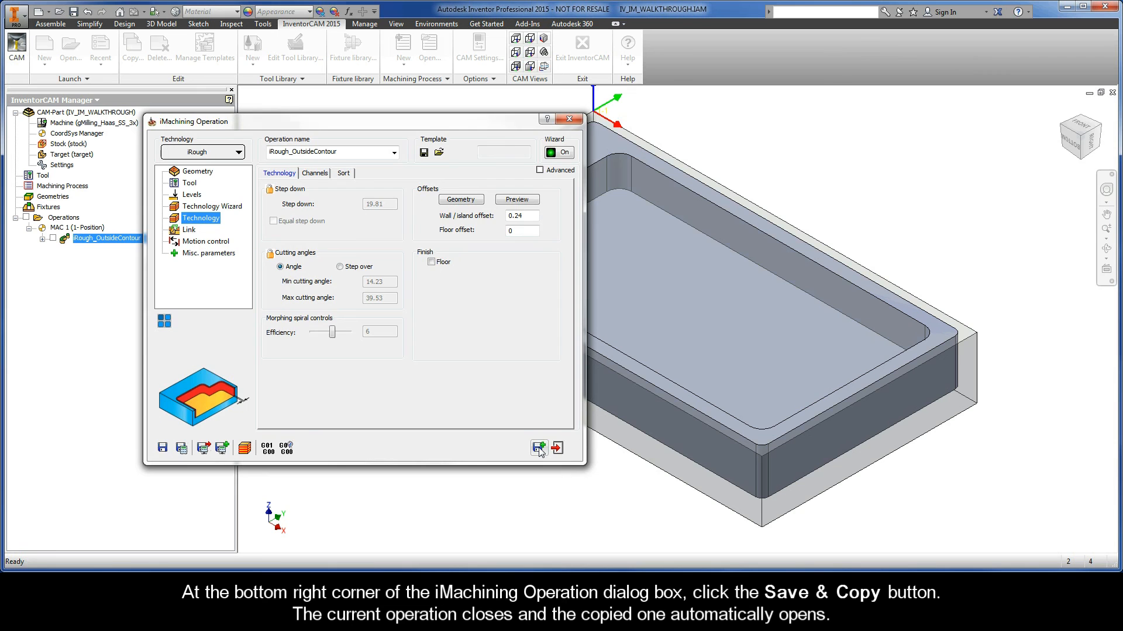
Save the rough operation and copy it as iRough_OutsideContour_1
click(539, 447)
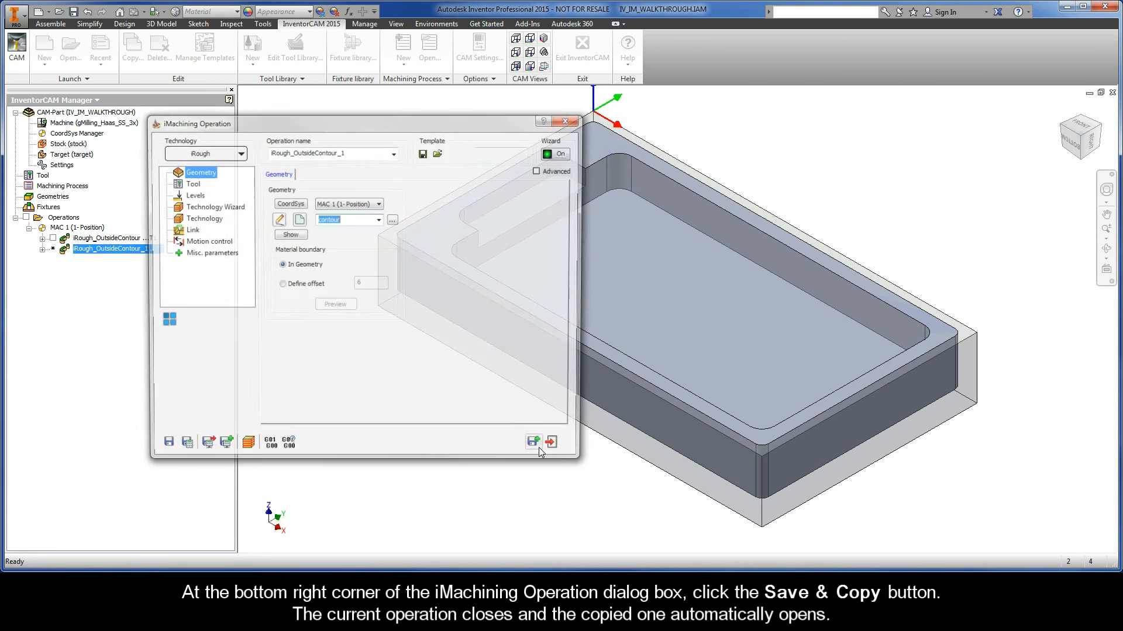
Switch the copy to iFinish and review its Tool, Levels, Technology Wizard and Technology pages
click(533, 441)
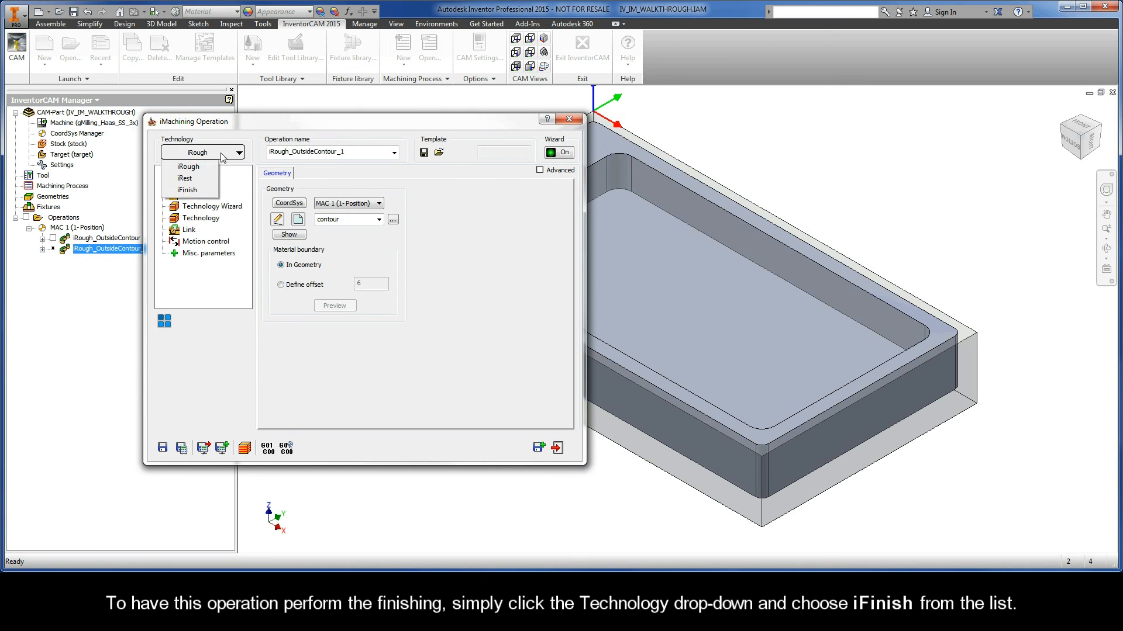
click(186, 191)
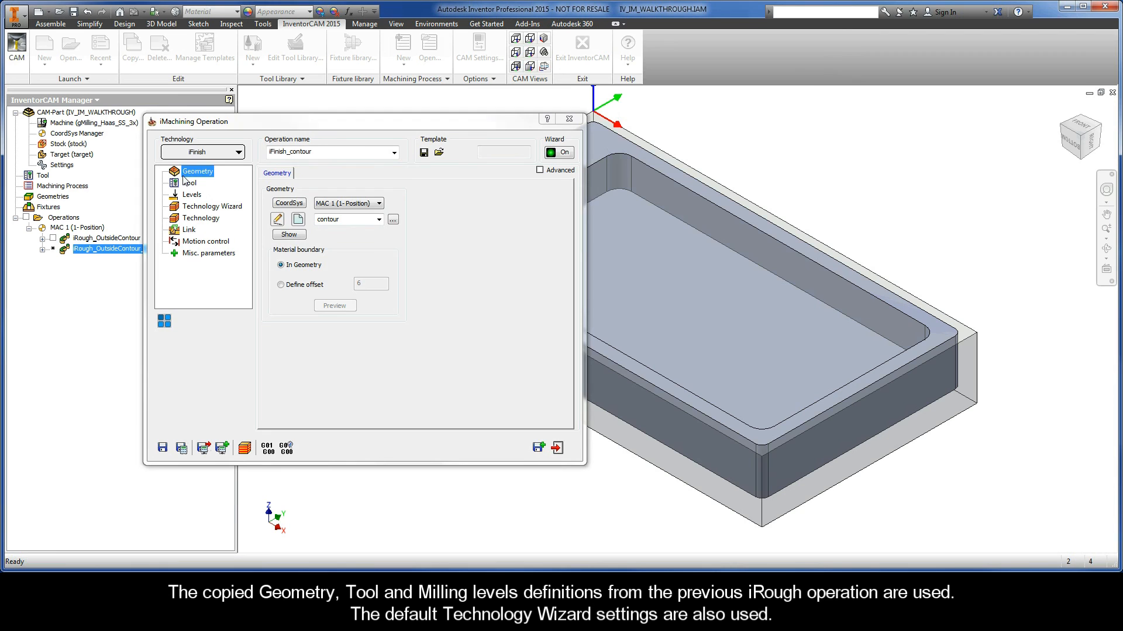
click(189, 183)
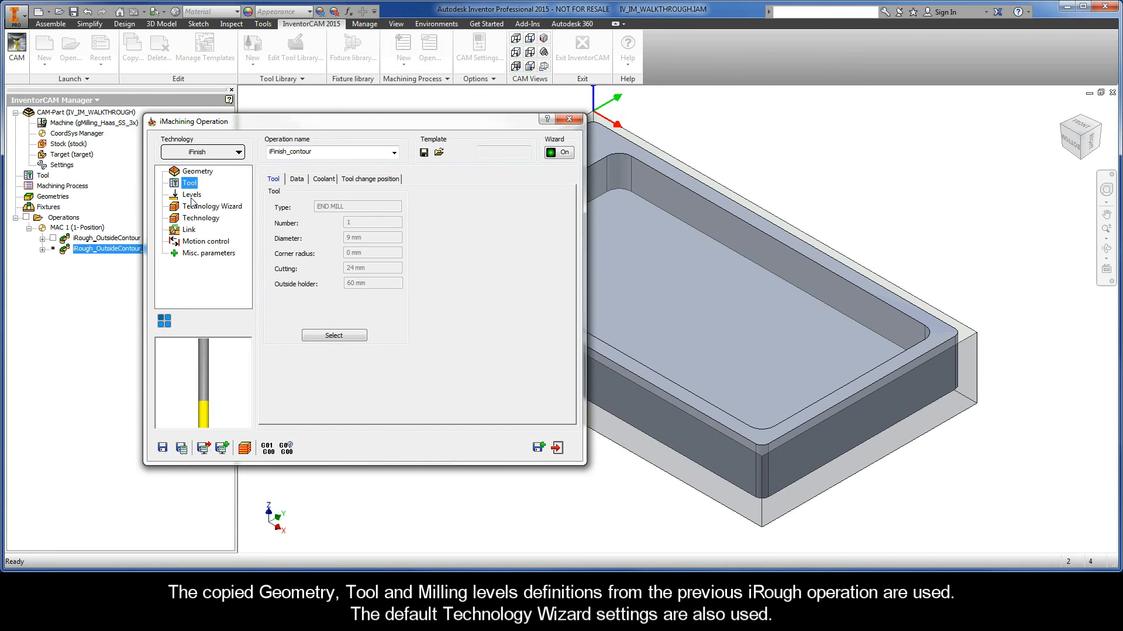
click(192, 194)
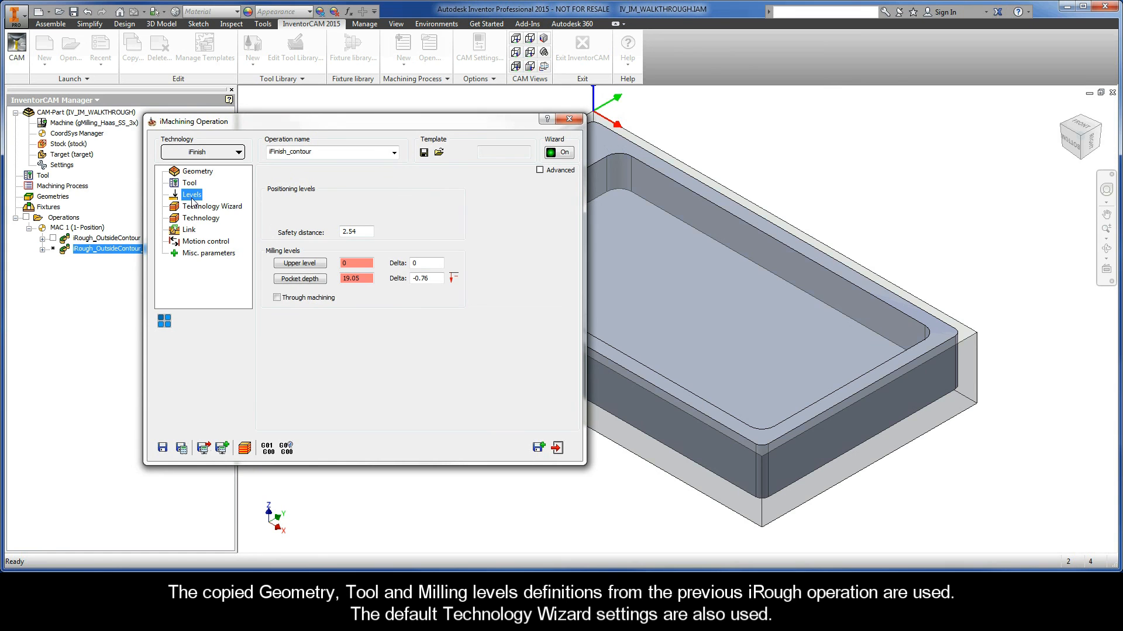
click(213, 206)
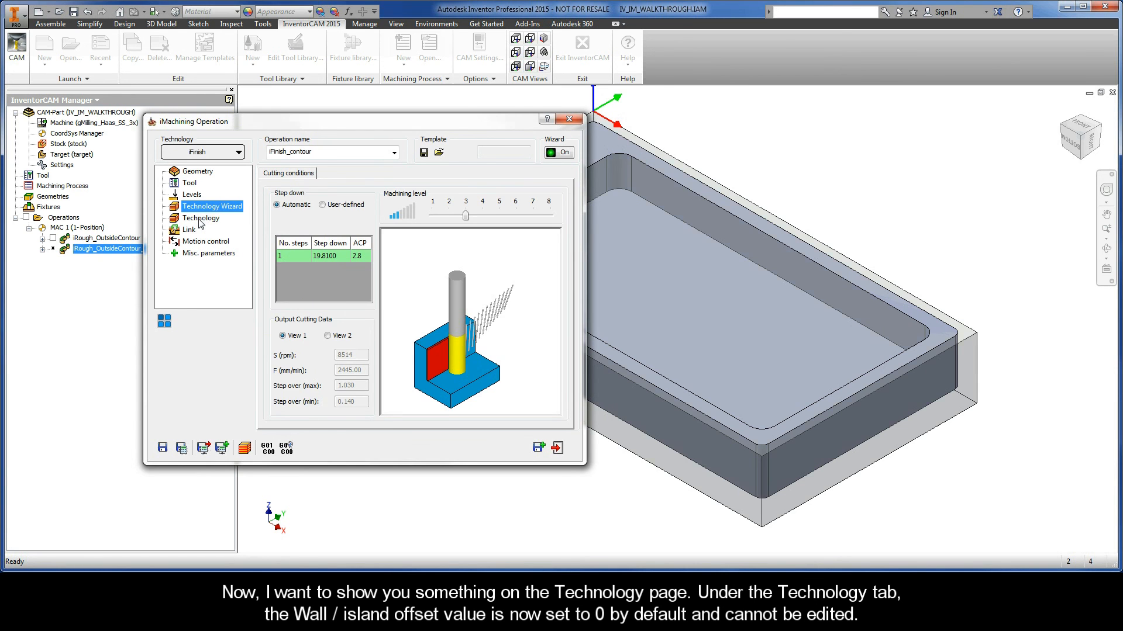
click(201, 218)
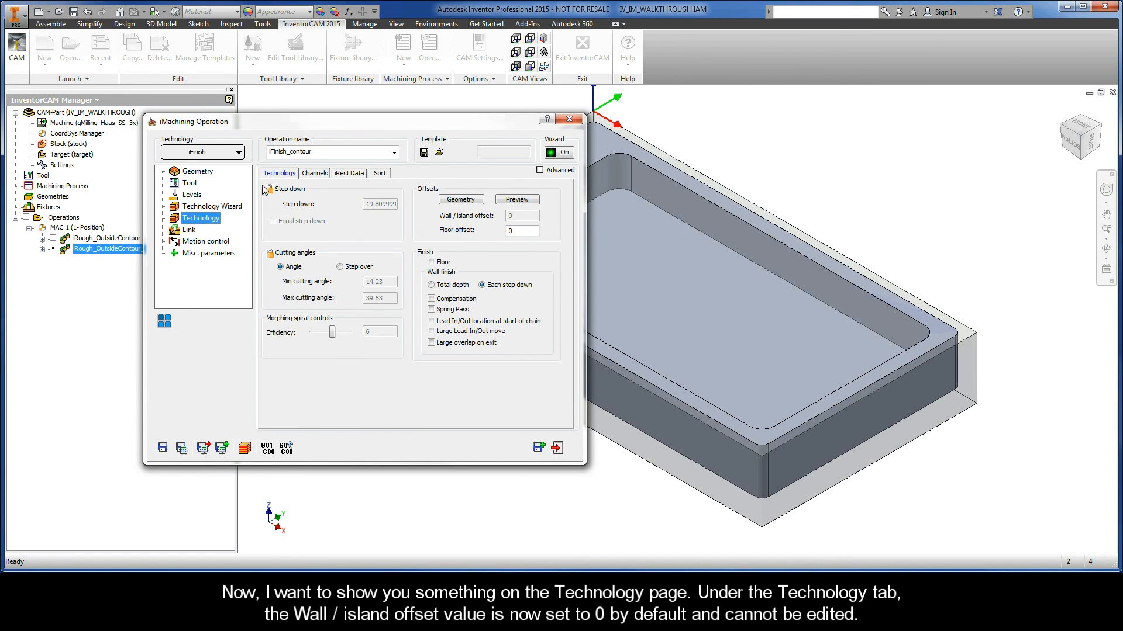
mouse_move(437, 227)
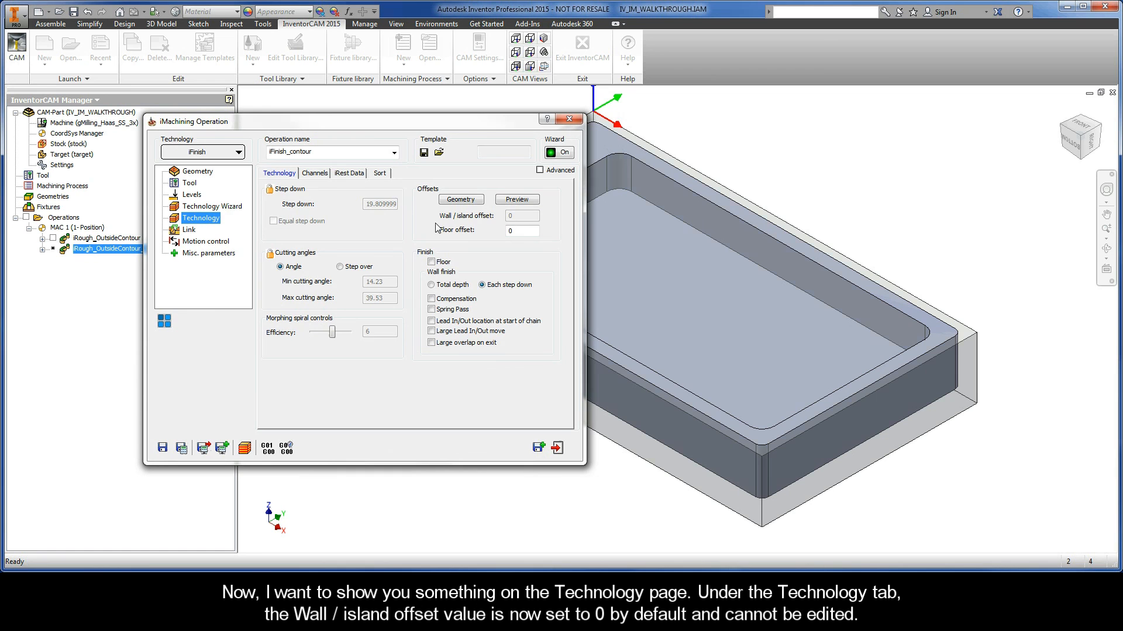
mouse_move(503, 221)
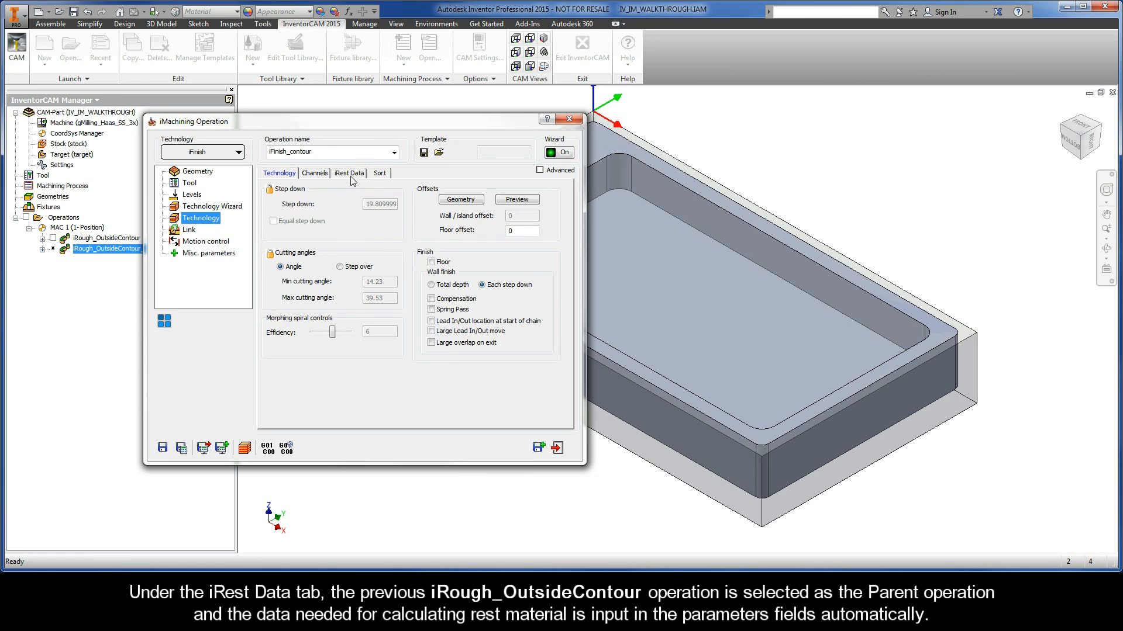
Check iRest Data parent iRough_OutsideContour and rename the operation iFinish_OutsideContour
click(348, 172)
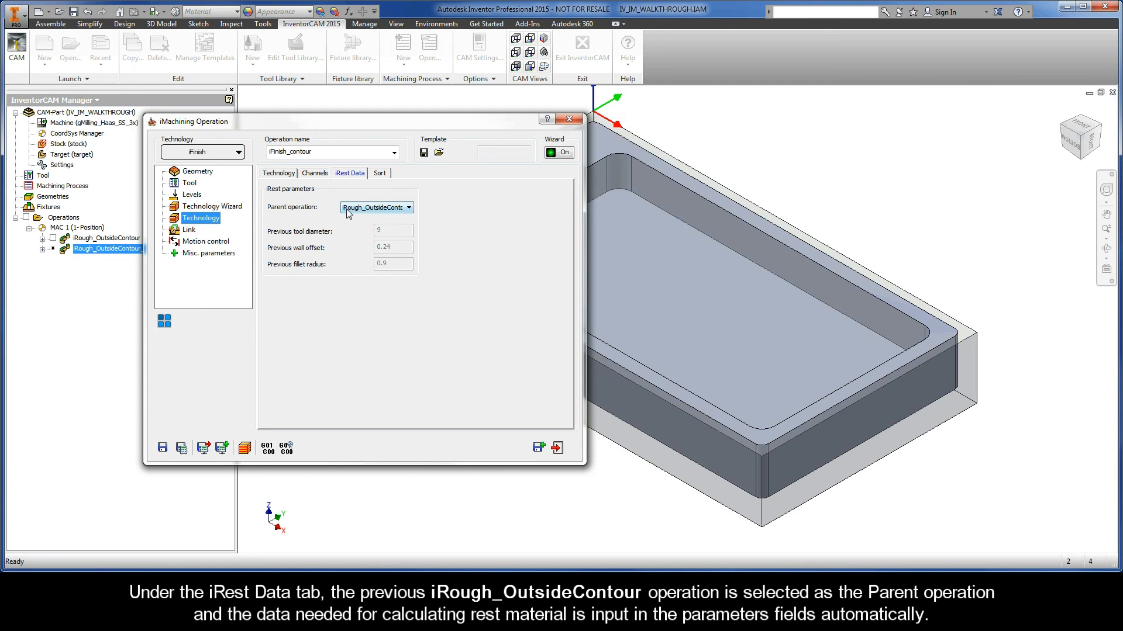
mouse_move(403, 216)
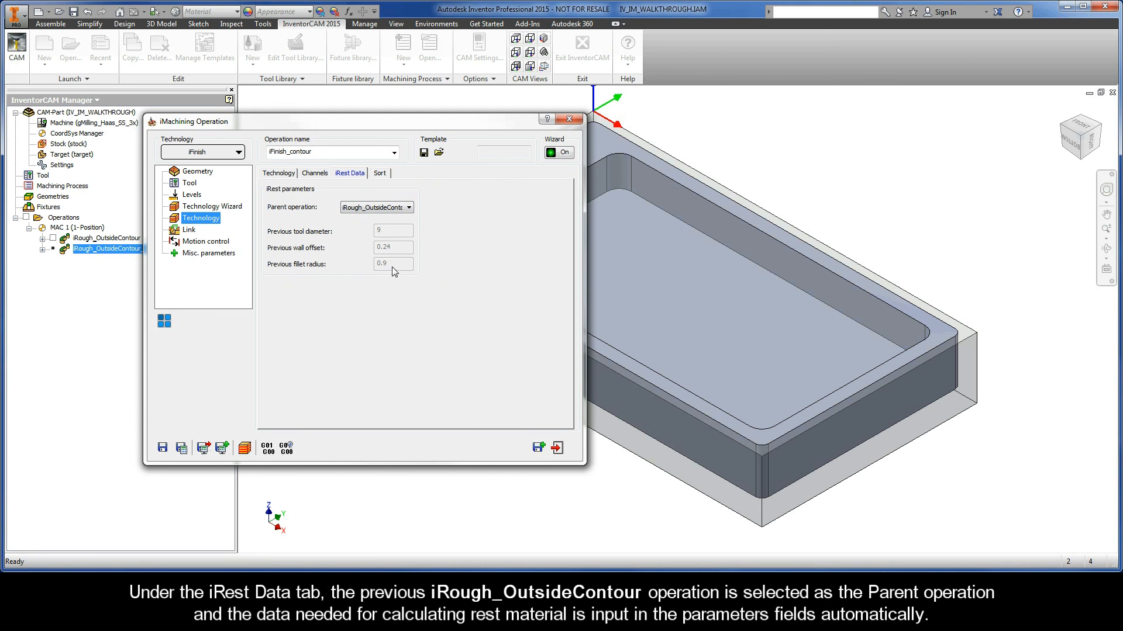
mouse_move(393, 256)
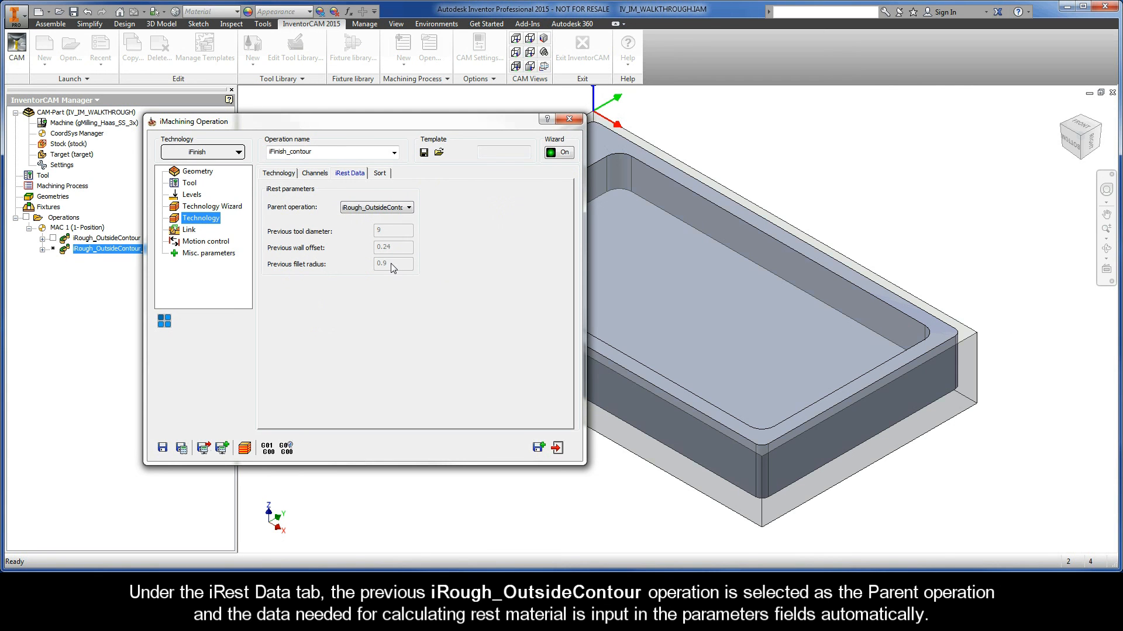
click(329, 151)
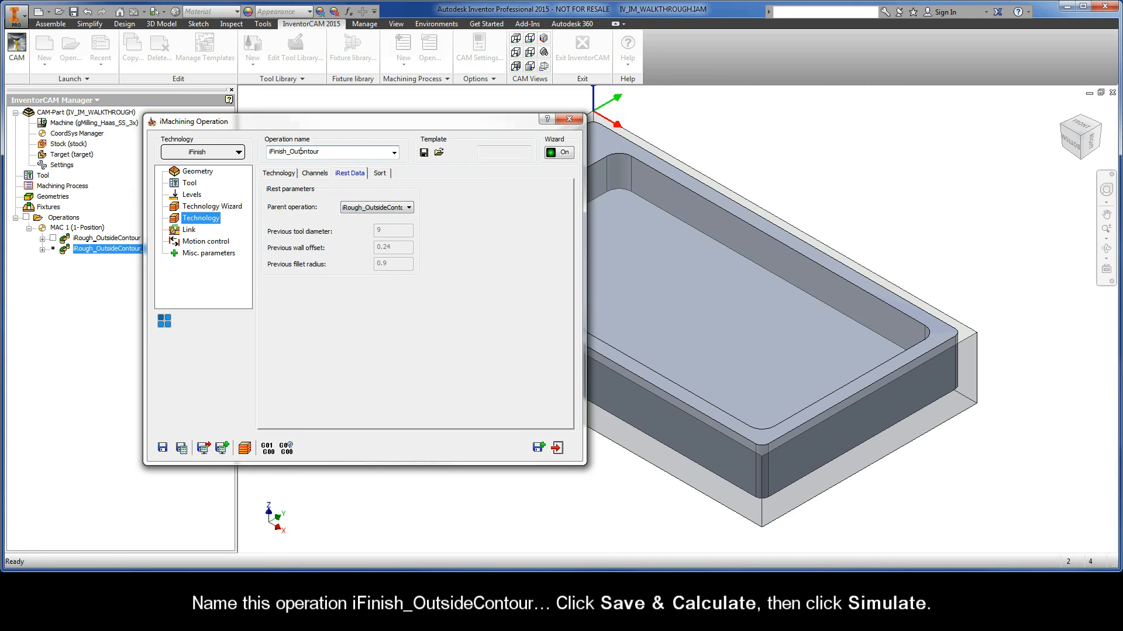
text(iFinish_OutsideContour)
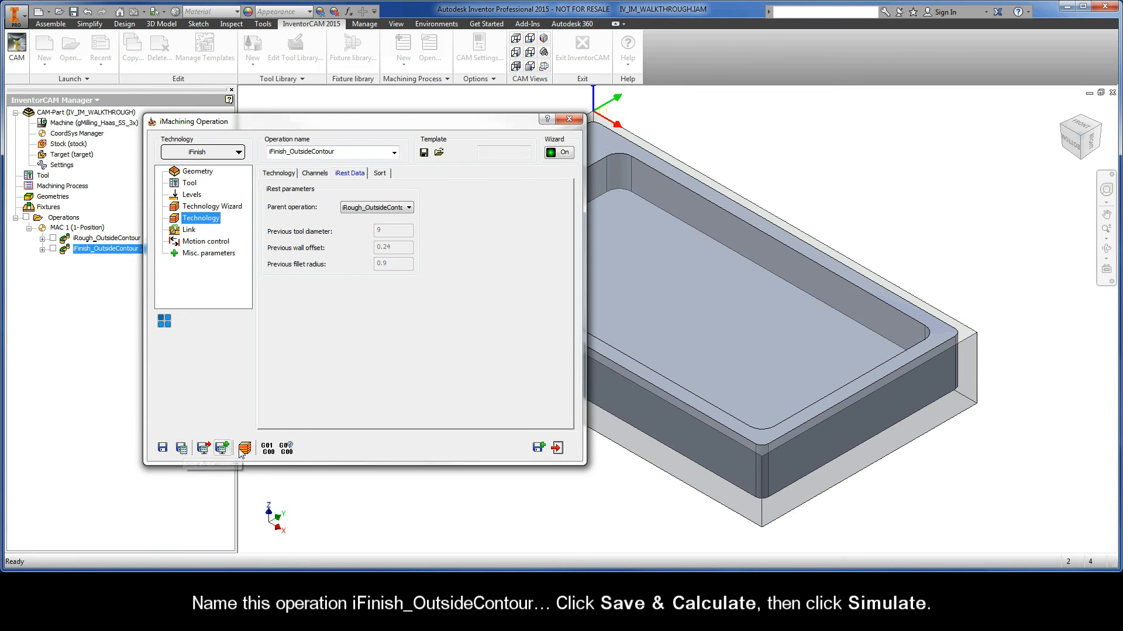
Simulate the iFinish_OutsideContour tool path and exit its settings
click(245, 447)
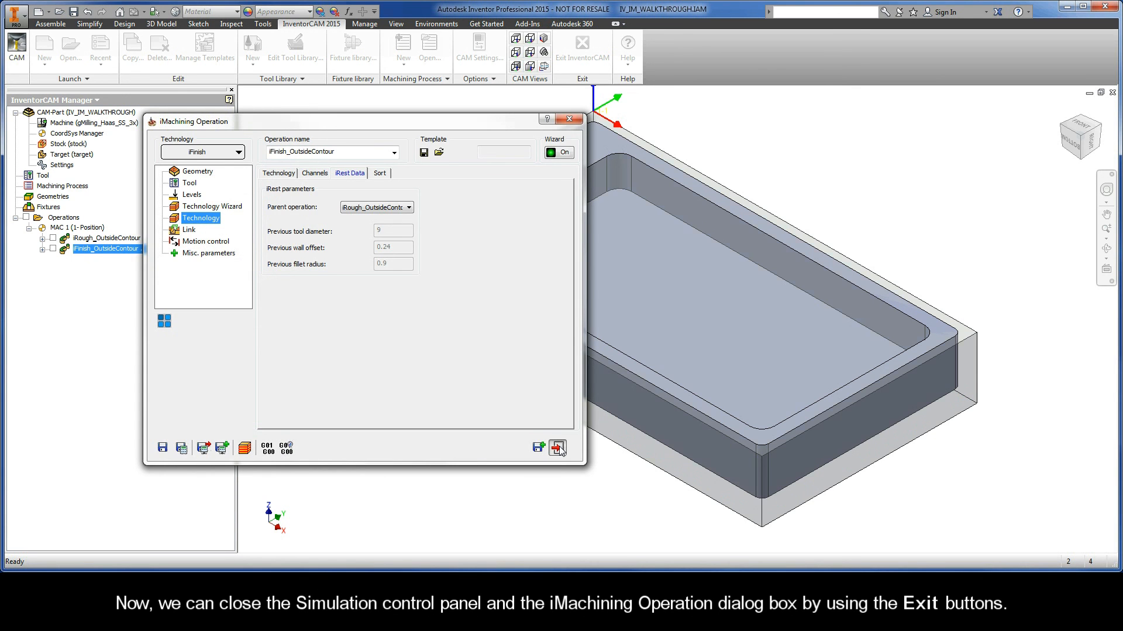
click(558, 447)
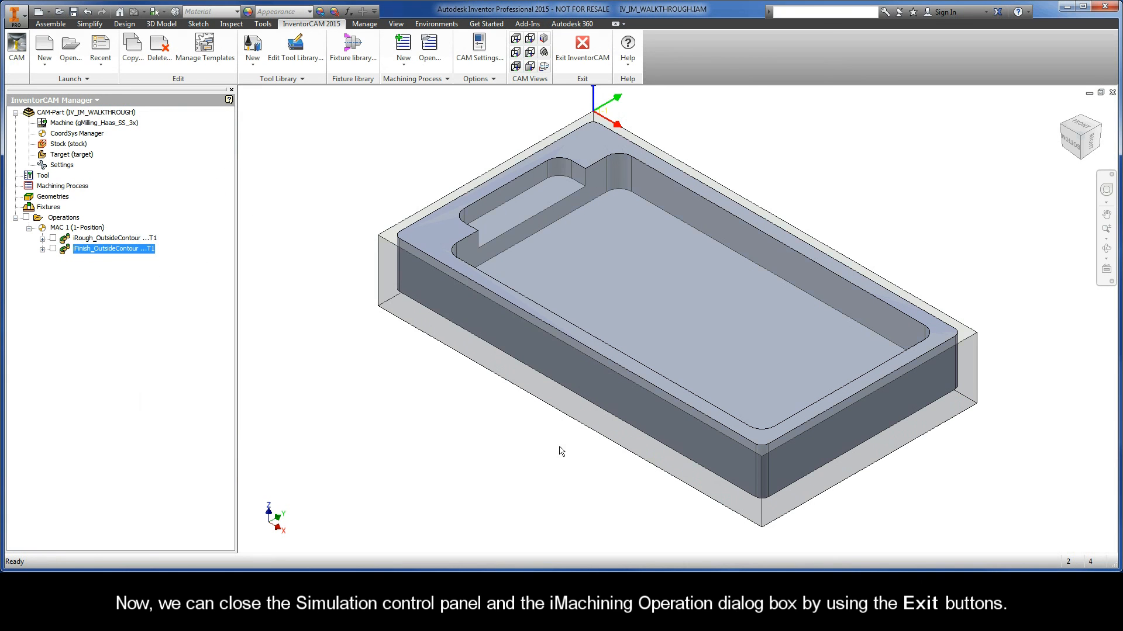